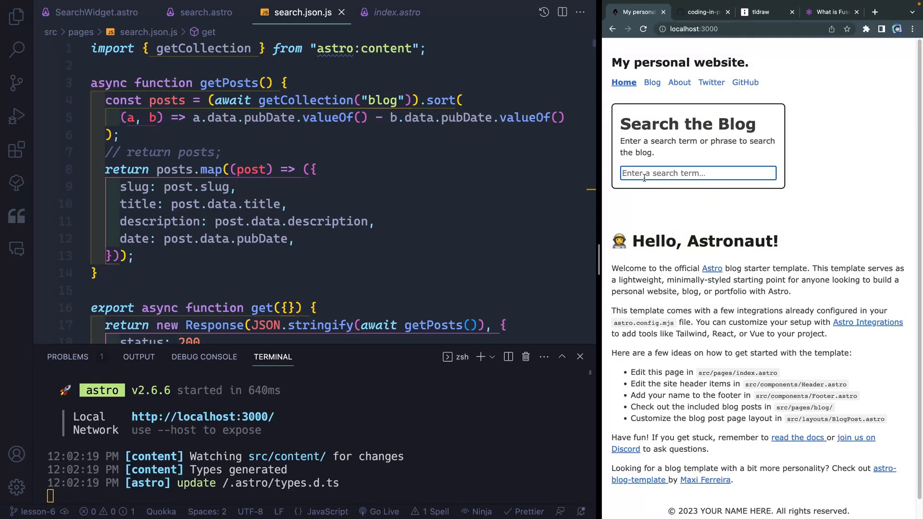
# Search the site for 'query', then hide the terminal to reveal all of search.json.js
pyautogui.write('query')
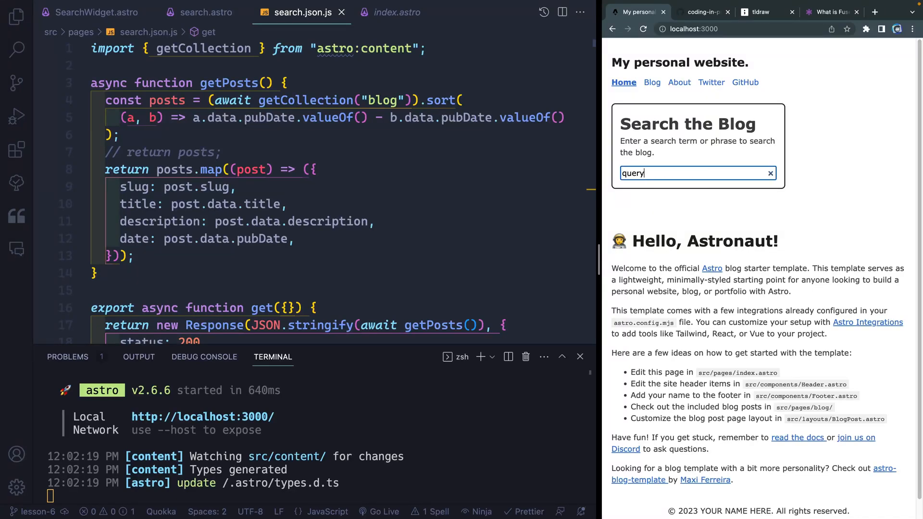
pyautogui.press('Enter')
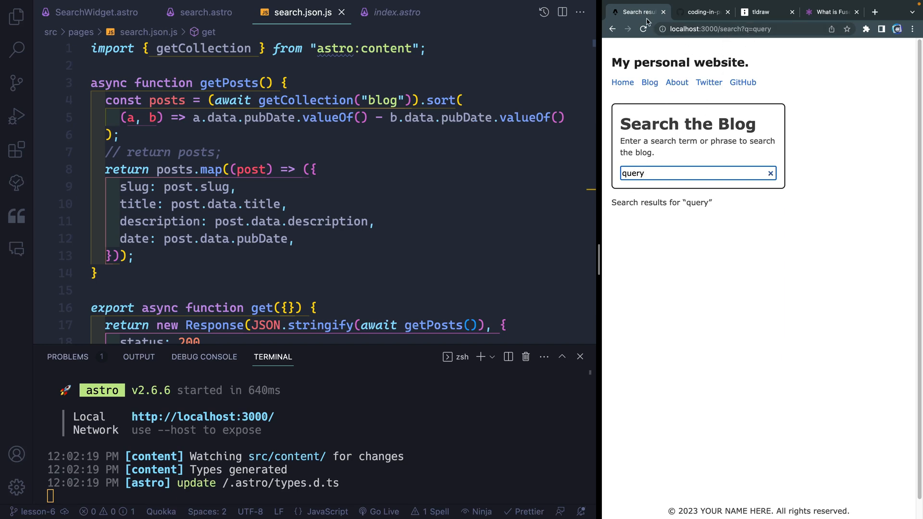
pyautogui.moveTo(669, 177)
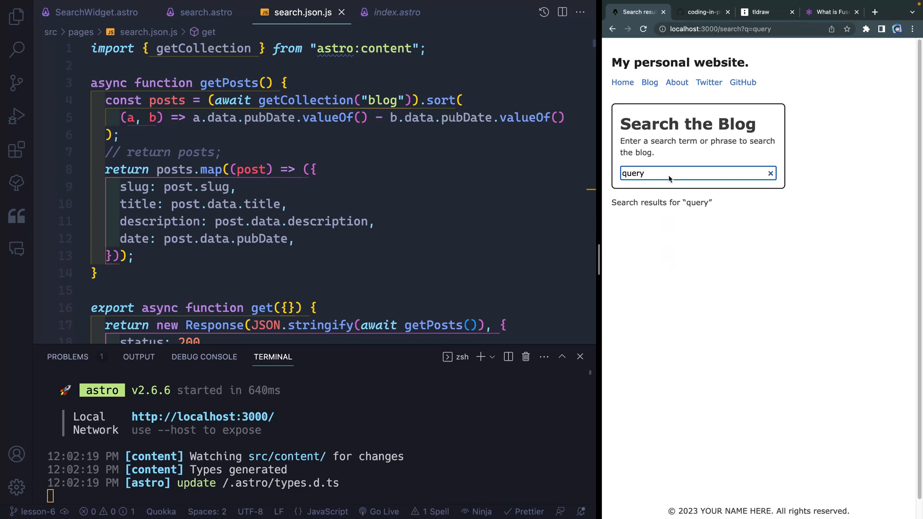
pyautogui.click(757, 29)
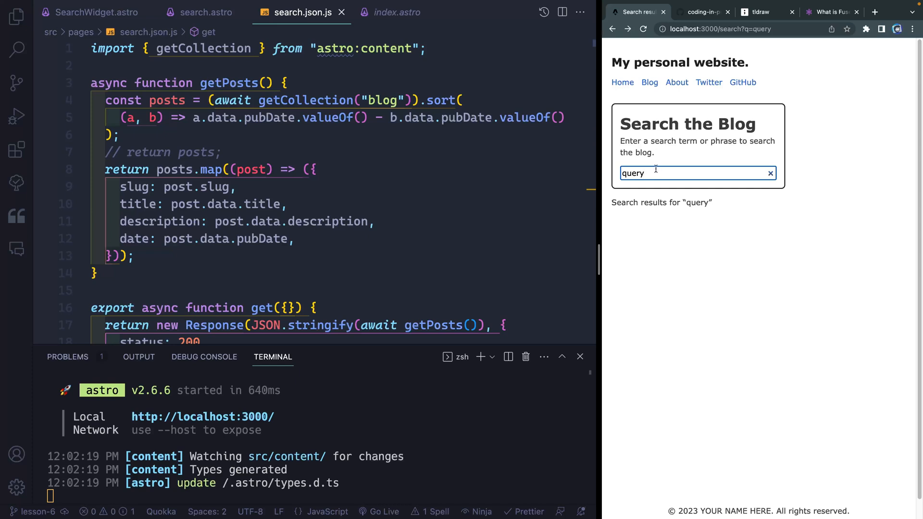
pyautogui.moveTo(678, 196)
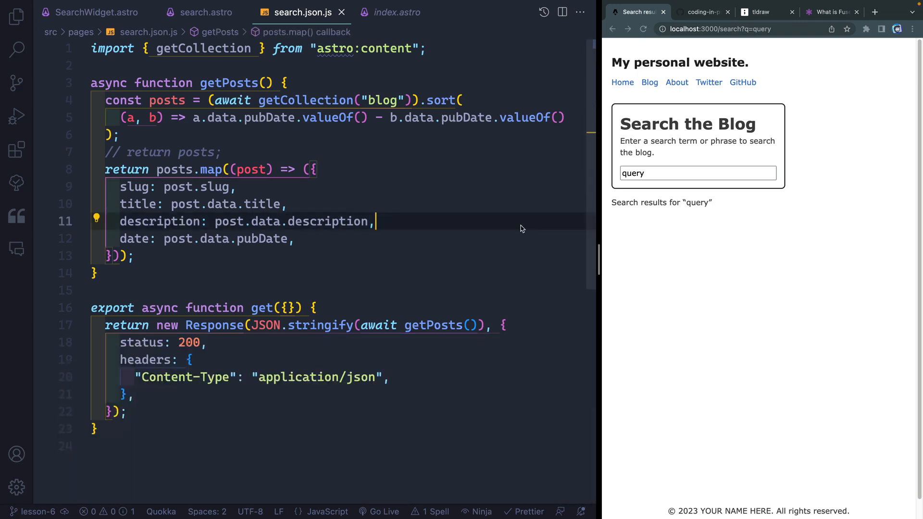
# Declare 'let SEARCH_DATA;' below the DOMPurify import in search.astro's script
pyautogui.click(199, 12)
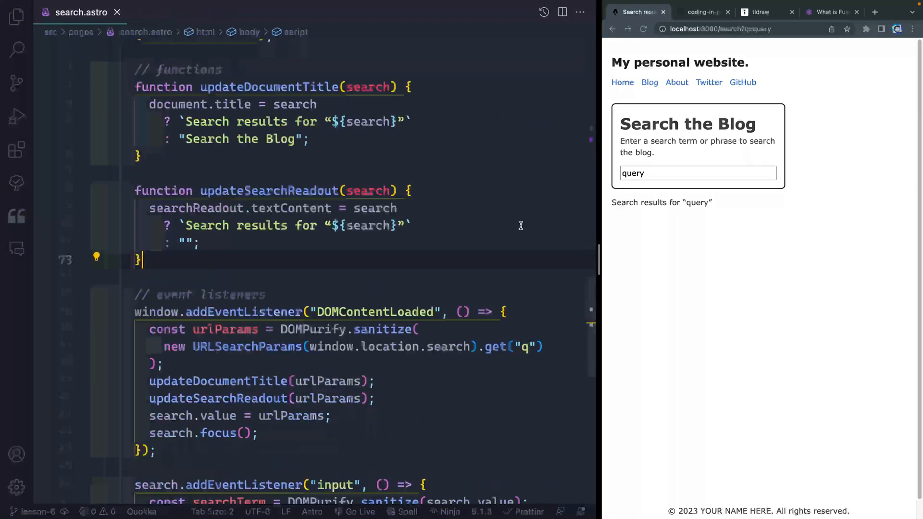
pyautogui.scroll(-3)
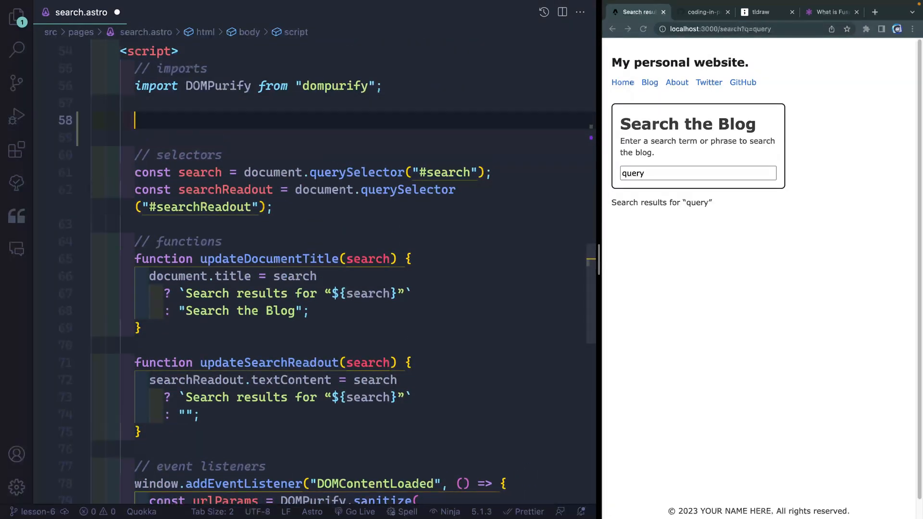
pyautogui.write('let')
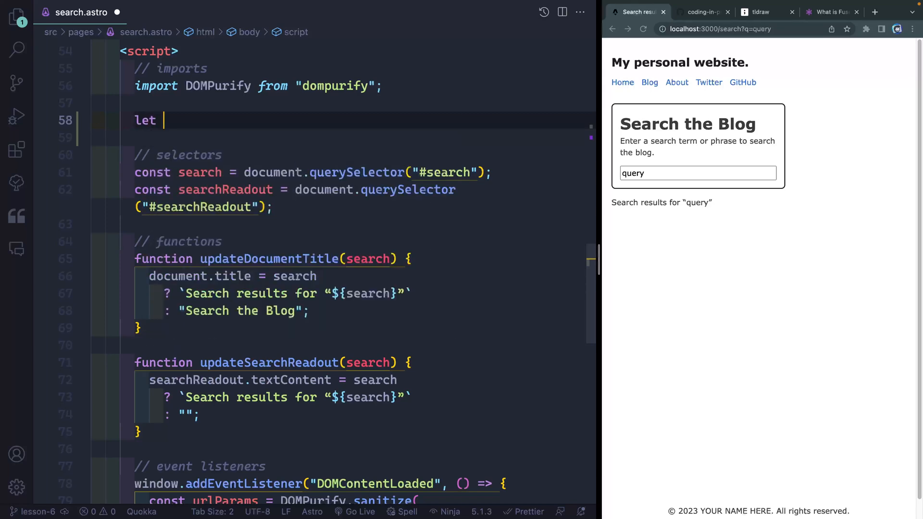
pyautogui.write('SEARCH_DATA')
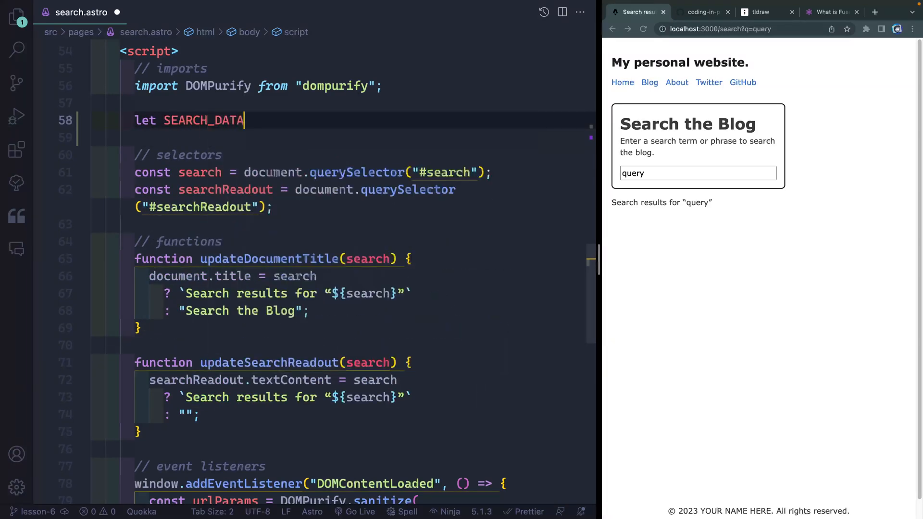
pyautogui.write(';')
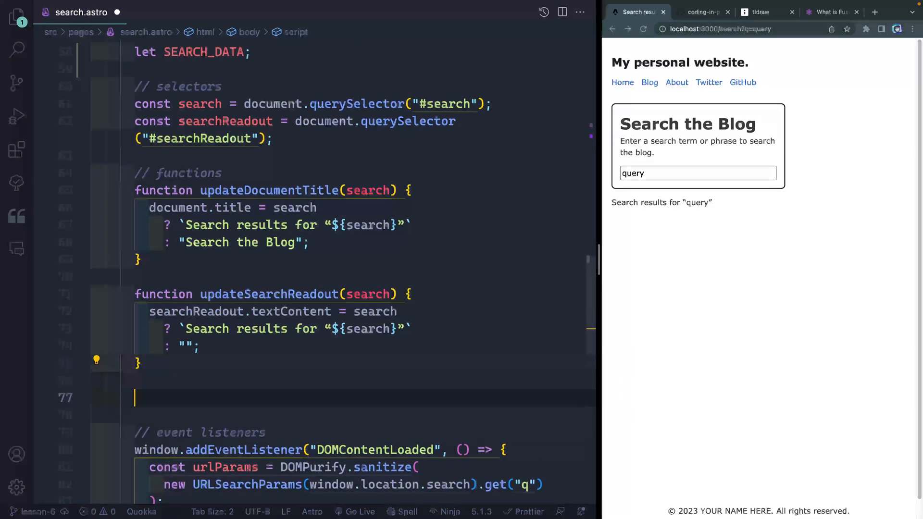
# Write async fetchSearchResults(search) that awaits fetch('/search.json'), parses res.json() and logs the data
pyautogui.write('function')
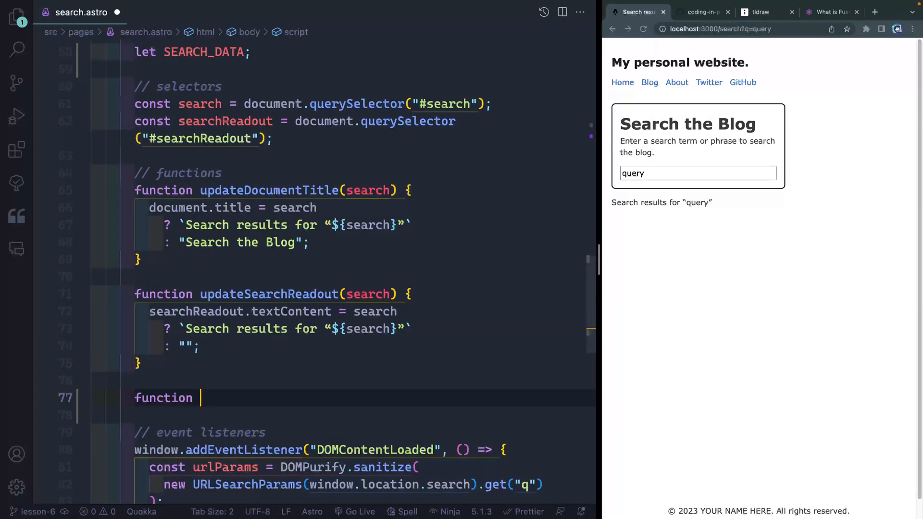
pyautogui.write('Results(')
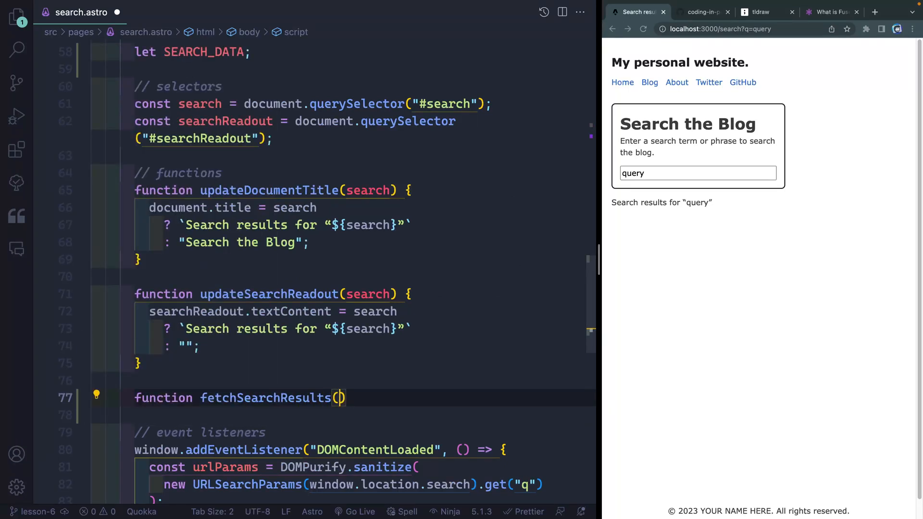
pyautogui.write('search')
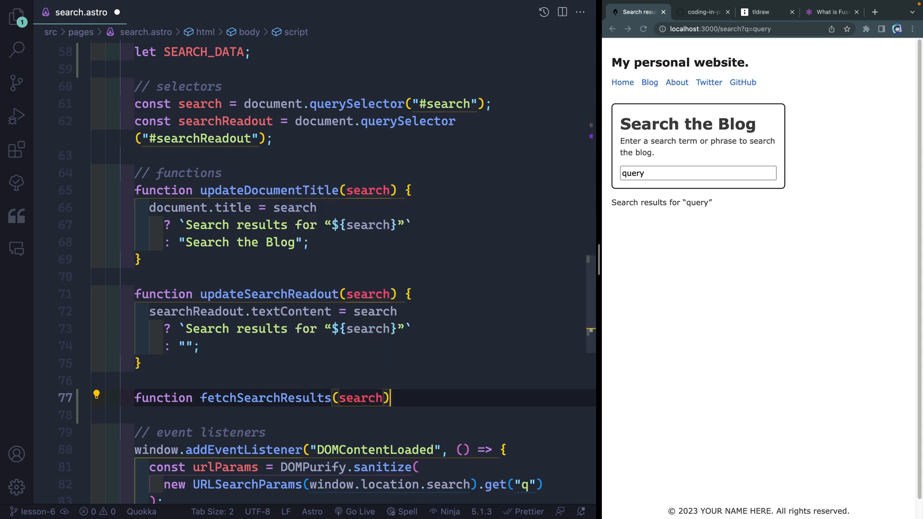
pyautogui.write('{')
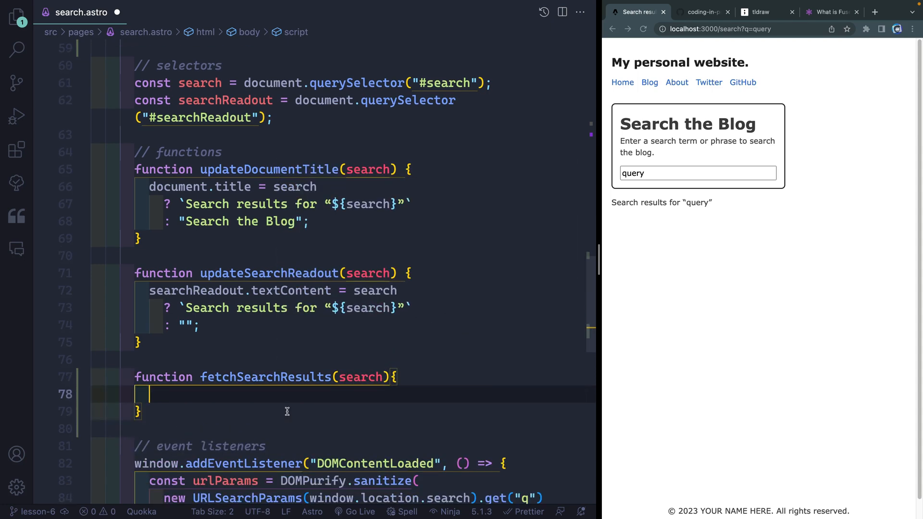
pyautogui.write('const res =')
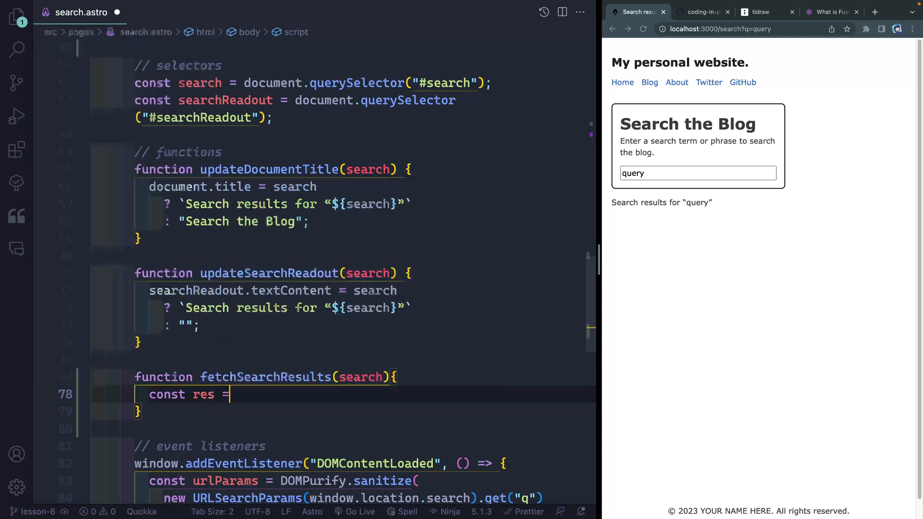
pyautogui.write('await fetch()')
pyautogui.write('const data')
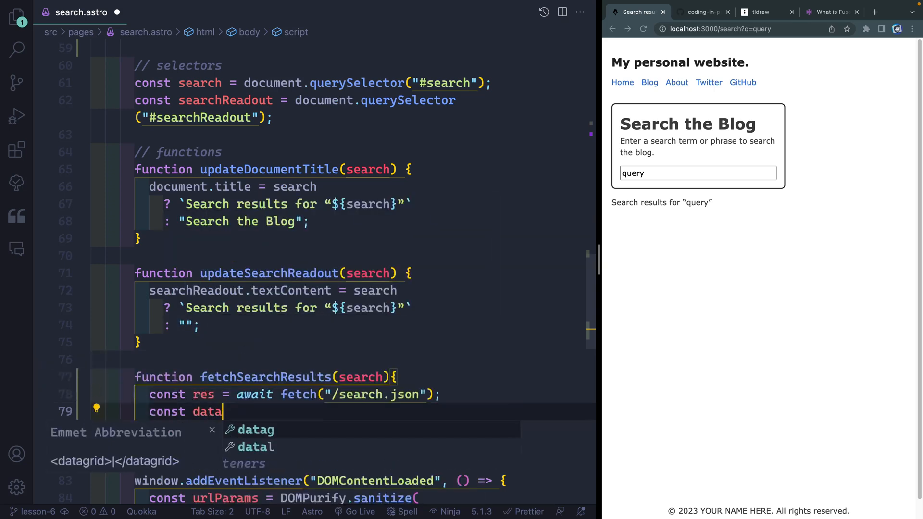
pyautogui.write('= aa')
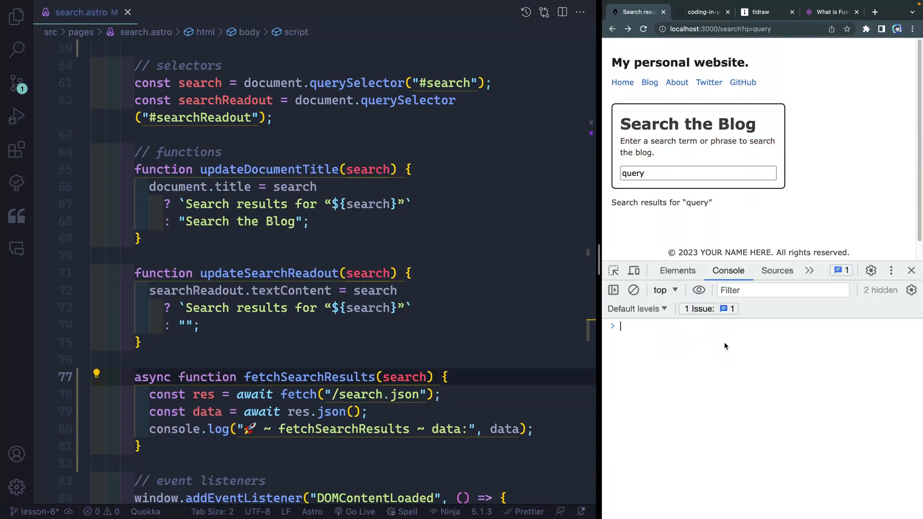
# Call fetchSearchResults(urlParams) inside the DOMContentLoaded listener so the five posts are logged
pyautogui.doubleClick(309, 377)
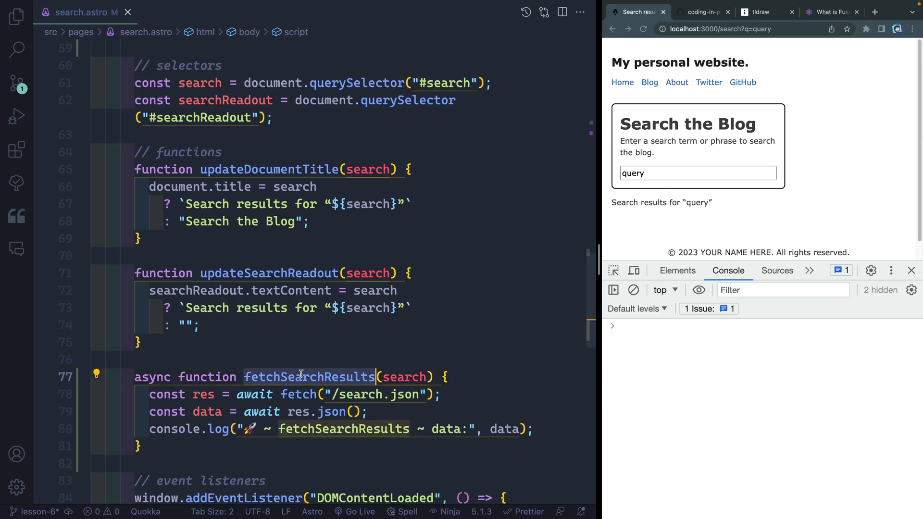
pyautogui.scroll(-3)
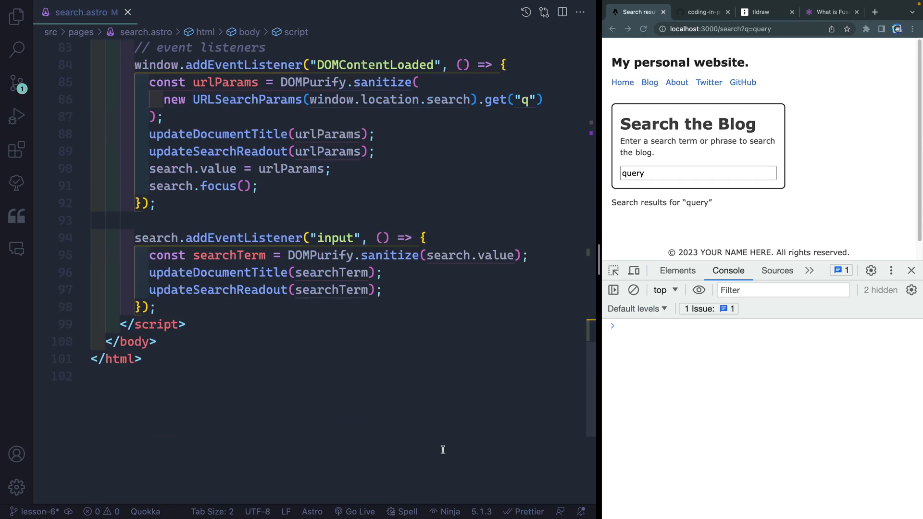
pyautogui.write('fetchSearchResults(search)')
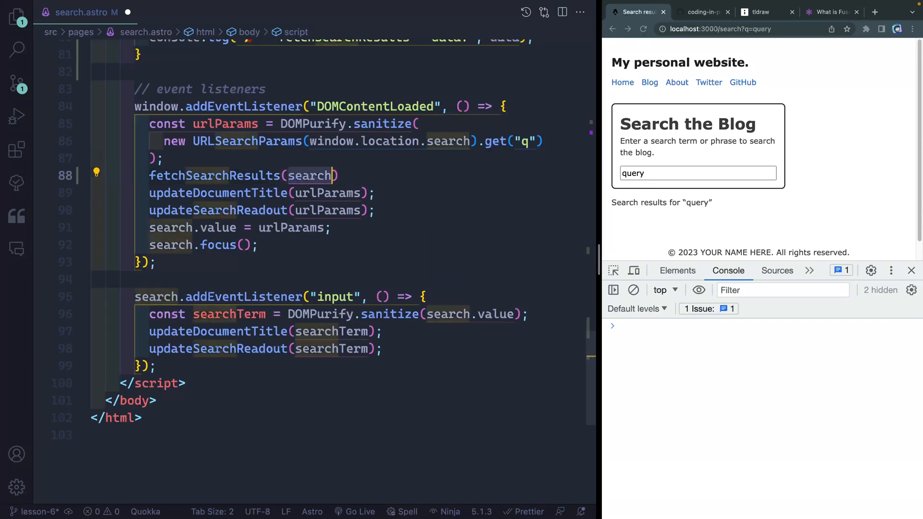
pyautogui.write('urlParams')
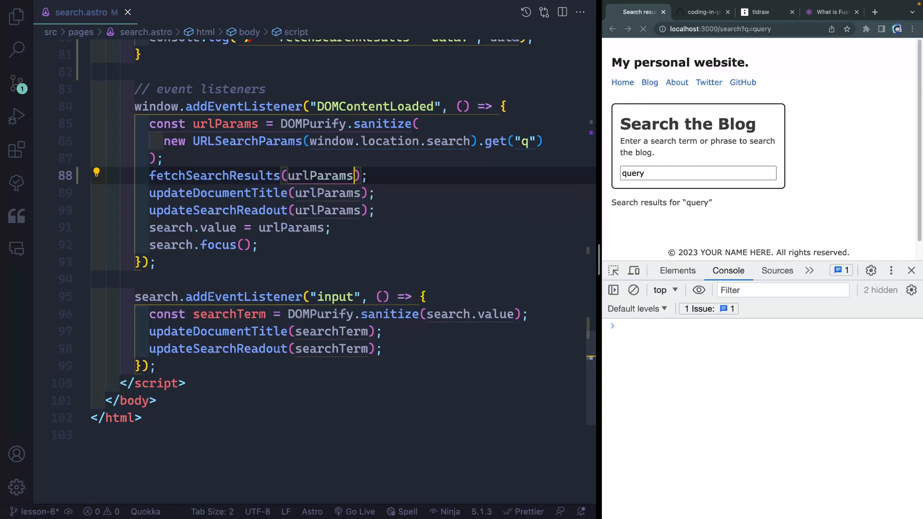
pyautogui.click(624, 338)
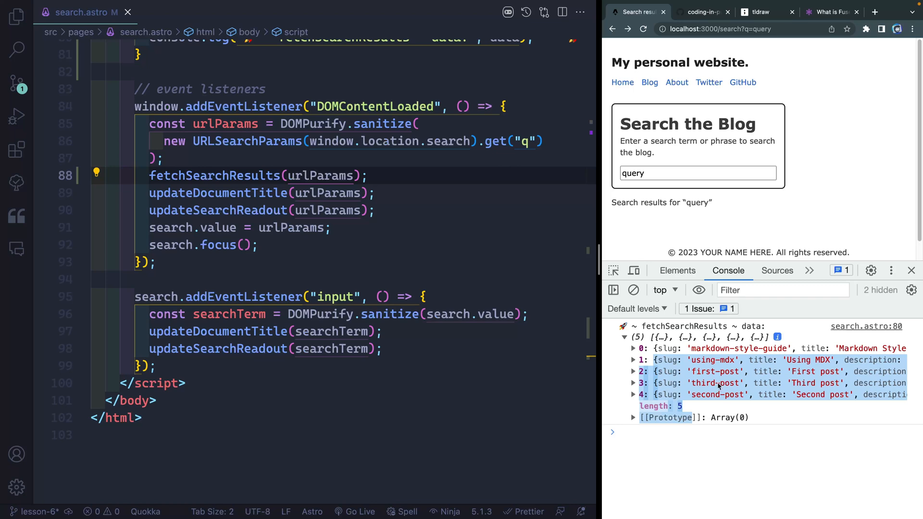
pyautogui.moveTo(719, 387)
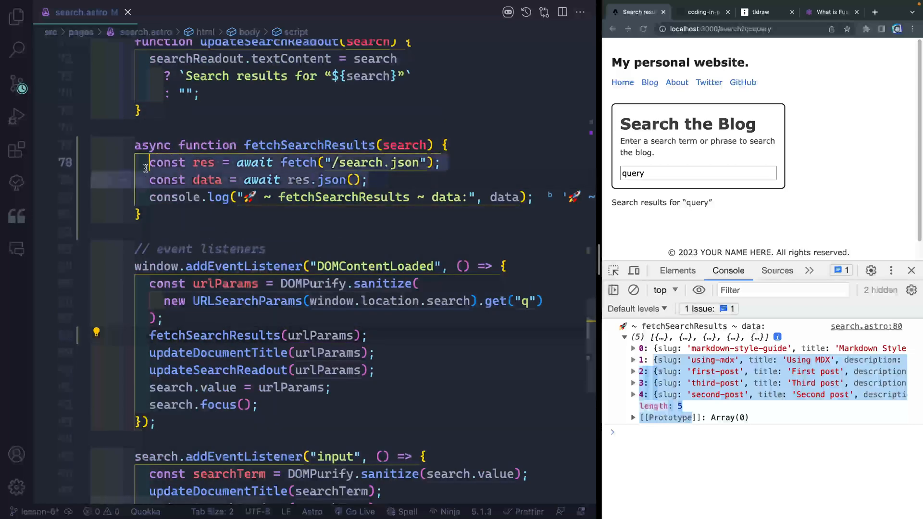
# Wrap the fetch in try/catch (e) that logs the error with console.error(e)
pyautogui.write('try {')
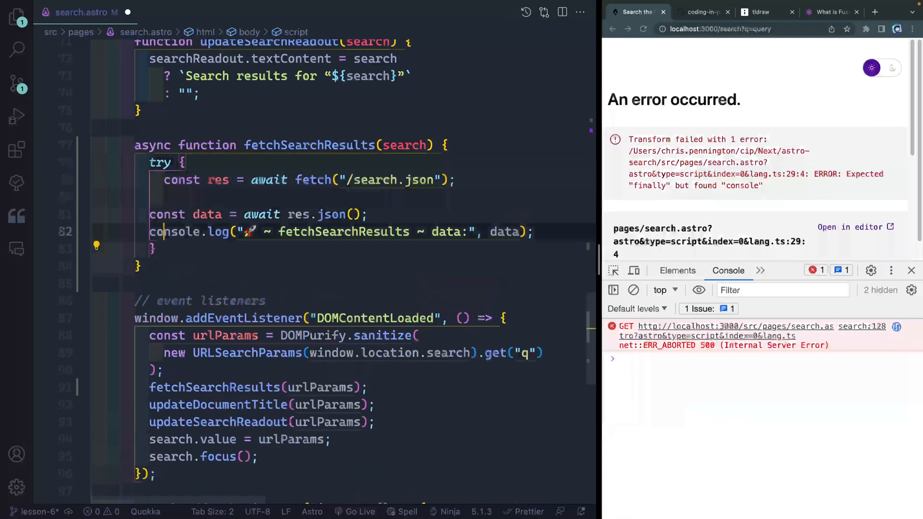
pyautogui.write('catch(')
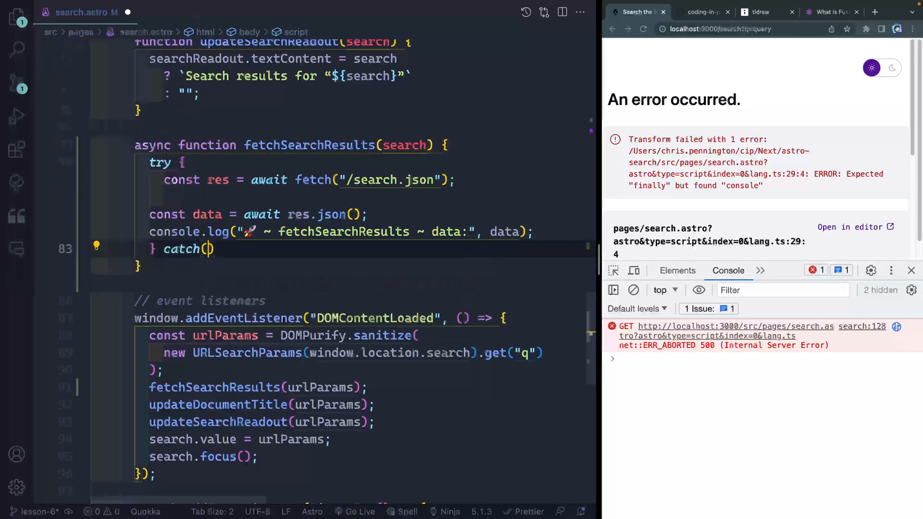
pyautogui.write('e) {')
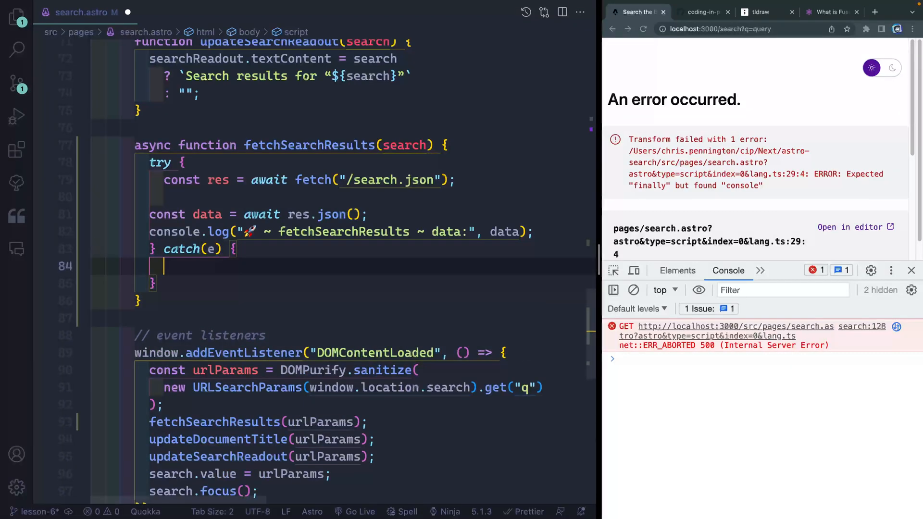
pyautogui.write('console.error(e);')
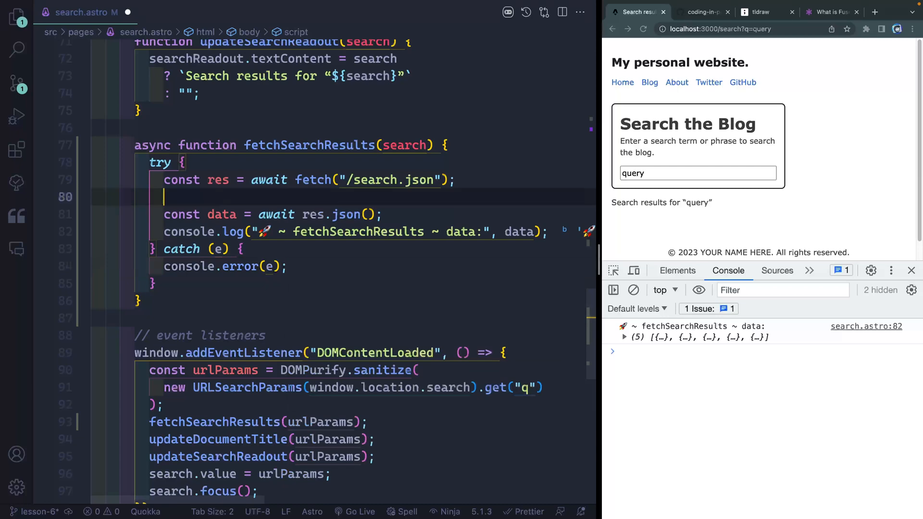
# Throw new Error("Something went wrong…please try again") when res is not ok
pyautogui.write('if(res.ok){')
pyautogui.write('throw new ')
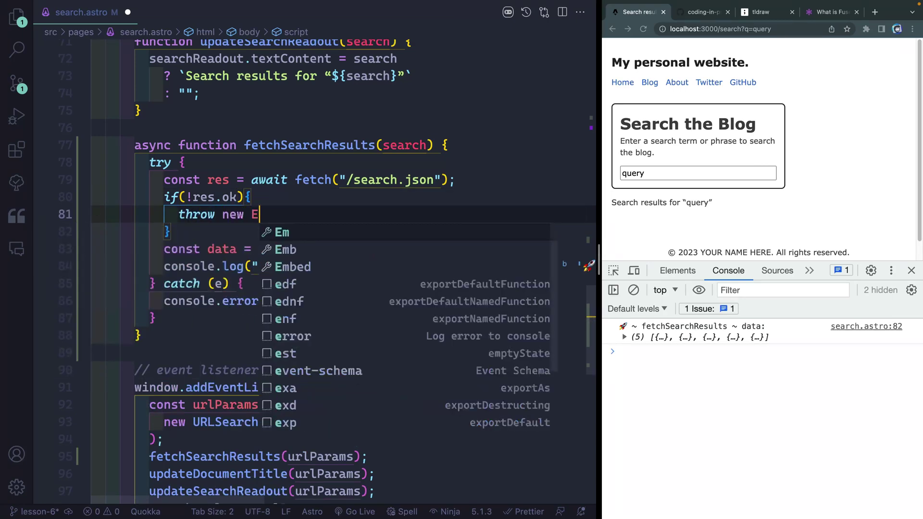
pyautogui.write('Error("Something ")')
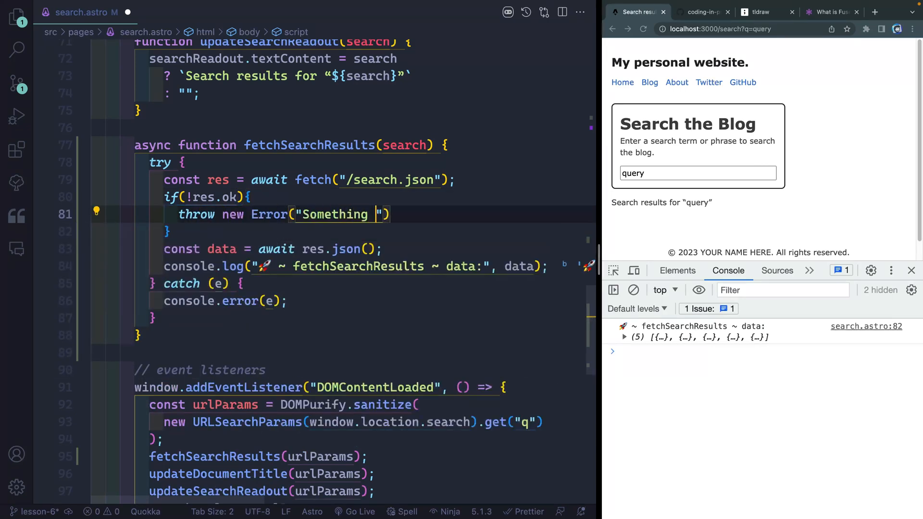
pyautogui.write('went wrong')
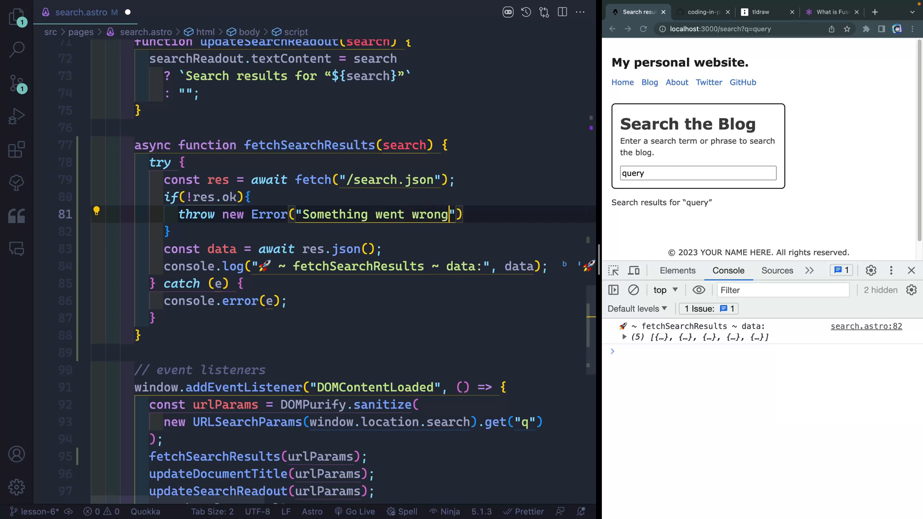
pyautogui.write('…please try again')
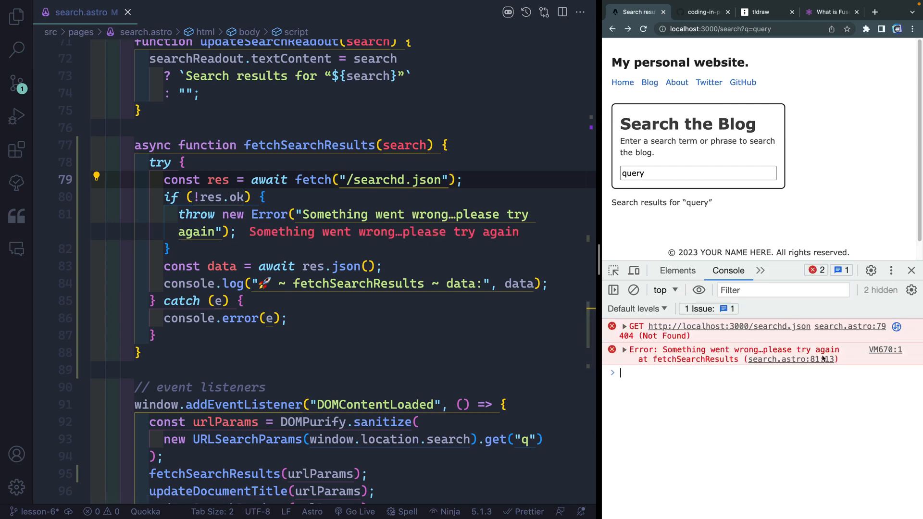
# Correct the misspelled fetch path back to /search.json and save so data loads again
pyautogui.doubleClick(661, 202)
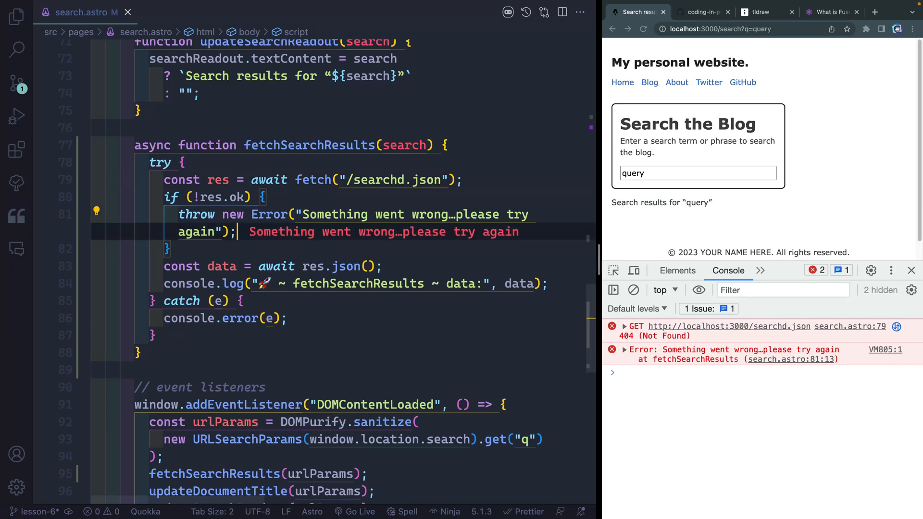
pyautogui.click(698, 173)
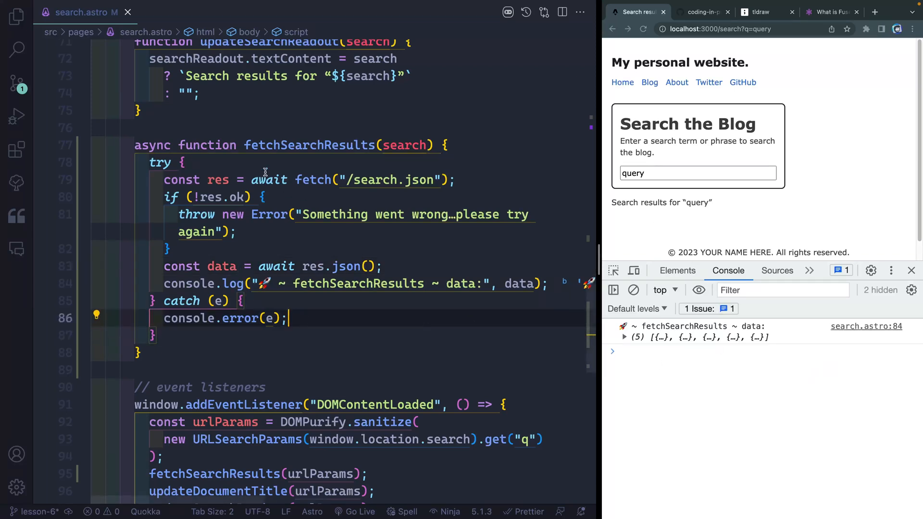
# Type 'asd' into the page's search box to confirm each keystroke re-runs the fetch
pyautogui.scroll(-3)
pyautogui.write('fetchSearchResults(searchTerm);')
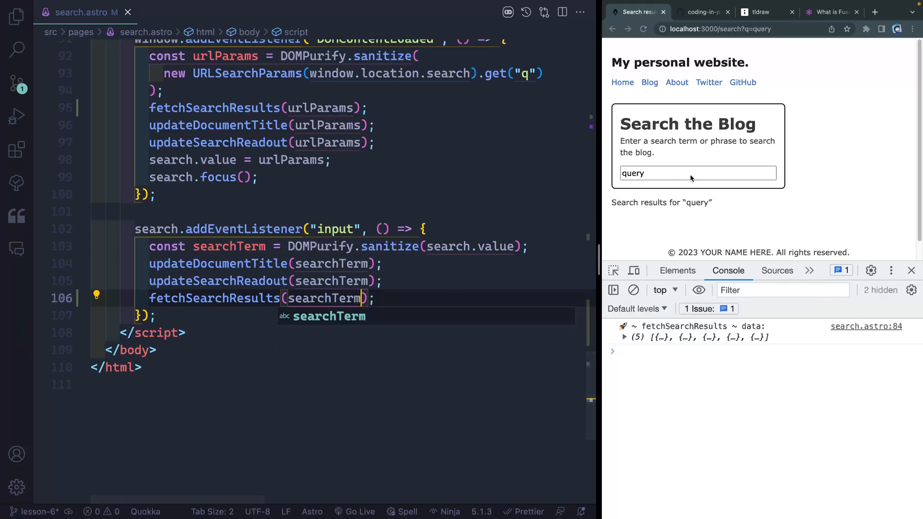
pyautogui.write('asd')
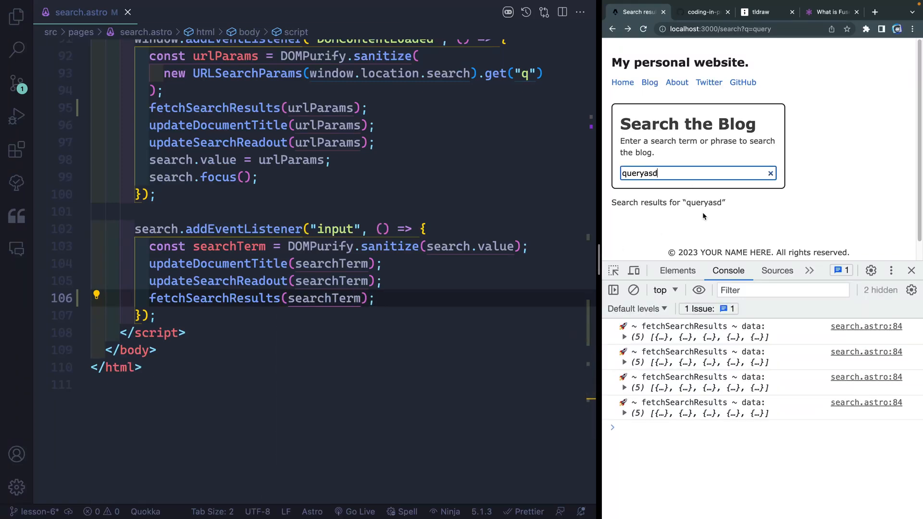
# Inspect the Network panel's repeated search.json requests, then return to the fetch function
pyautogui.click(809, 271)
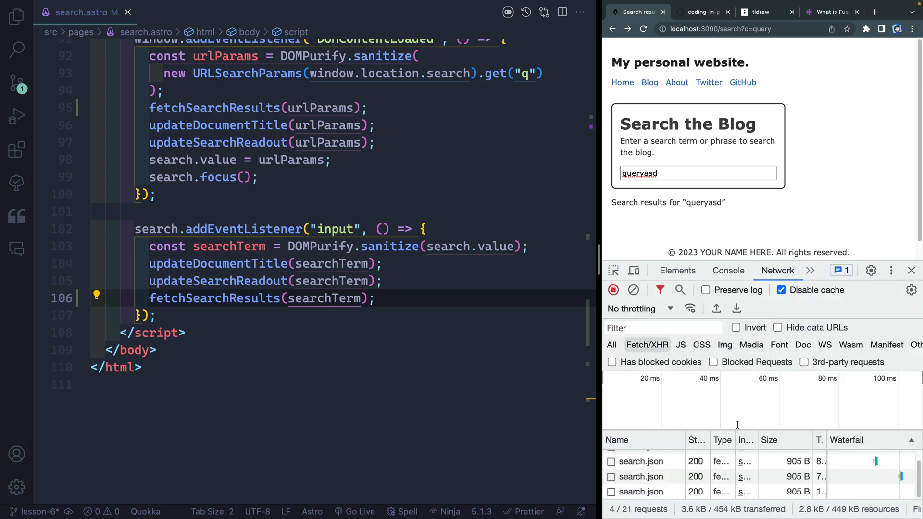
pyautogui.moveTo(769, 440)
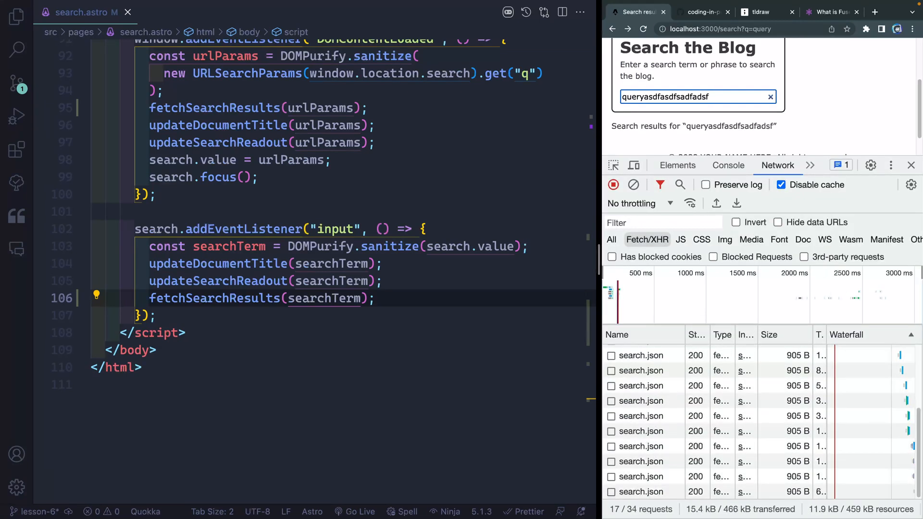
pyautogui.click(771, 96)
pyautogui.write('if(!')
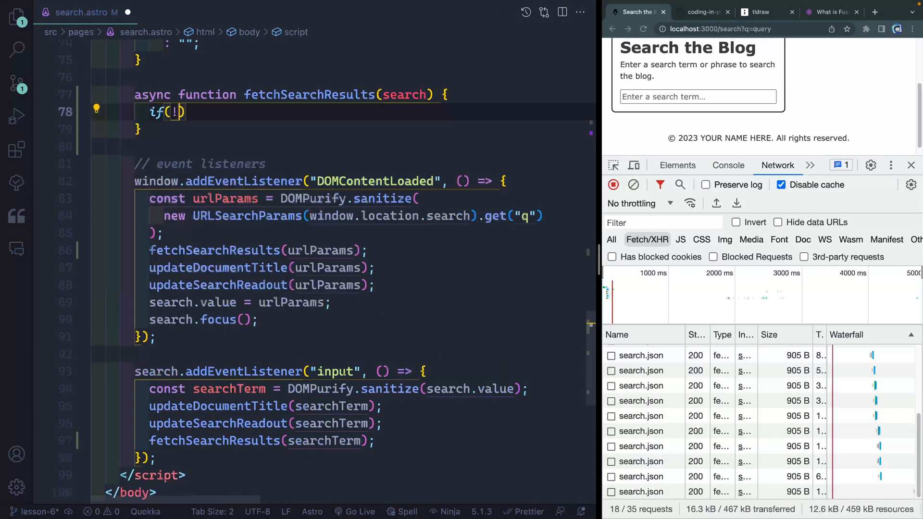
# Guard the fetch with if (!SEARCH_DATA) and cache the parsed data via SEARCH_DATA = data, then test by typing
pyautogui.write('SEARCH_DATA')
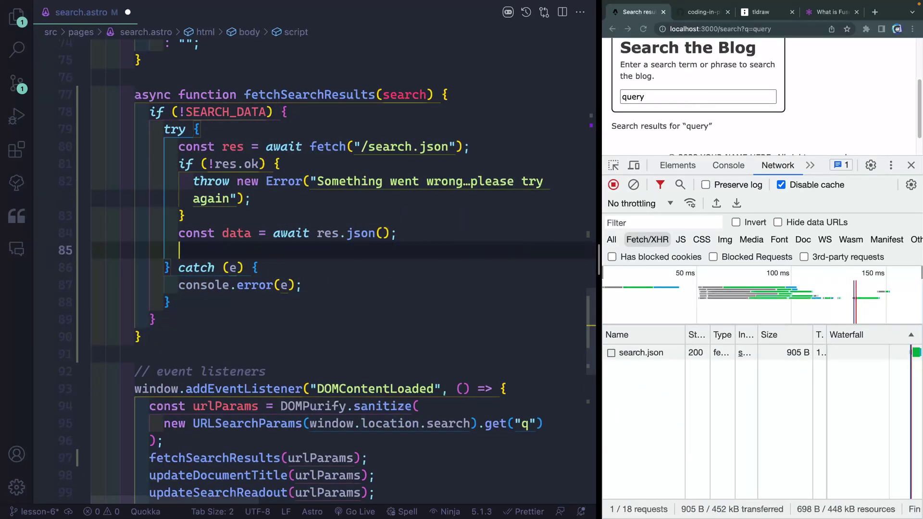
pyautogui.write('SEARCH_DATA = data;')
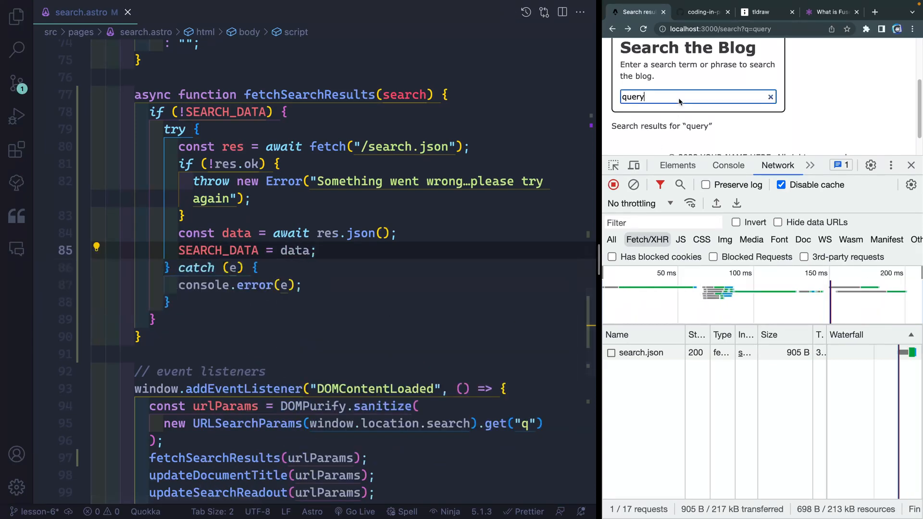
pyautogui.write('asdfasdf')
pyautogui.write('something')
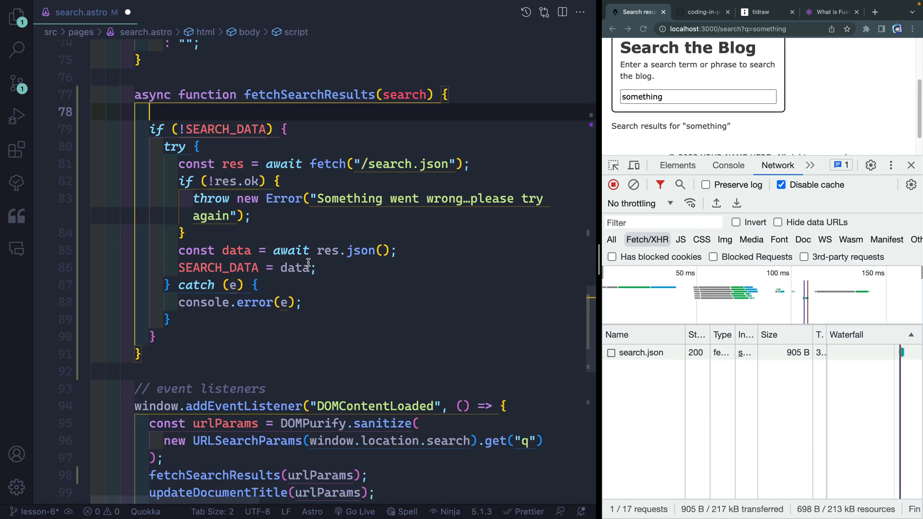
# Add 'if (search.length === 0) return;' at the top of fetchSearchResults and test in the search box
pyautogui.write('if(search.length )')
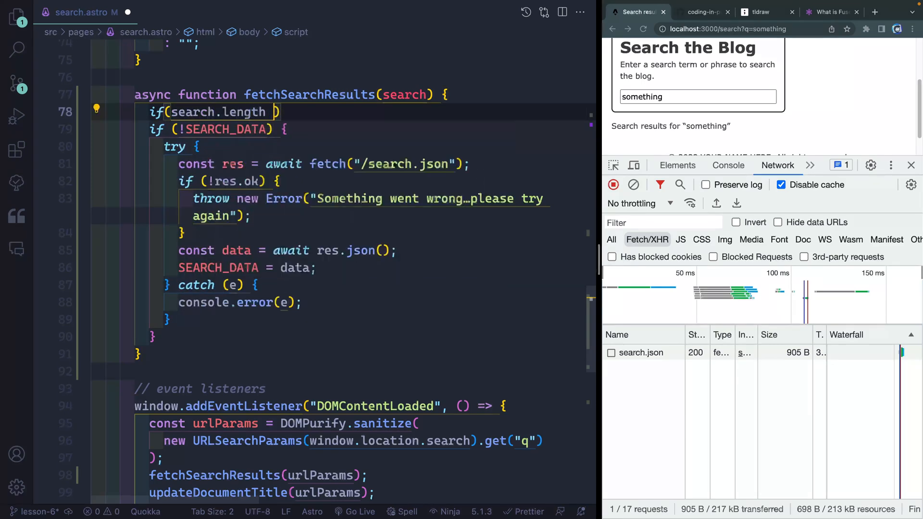
pyautogui.write('=== 0')
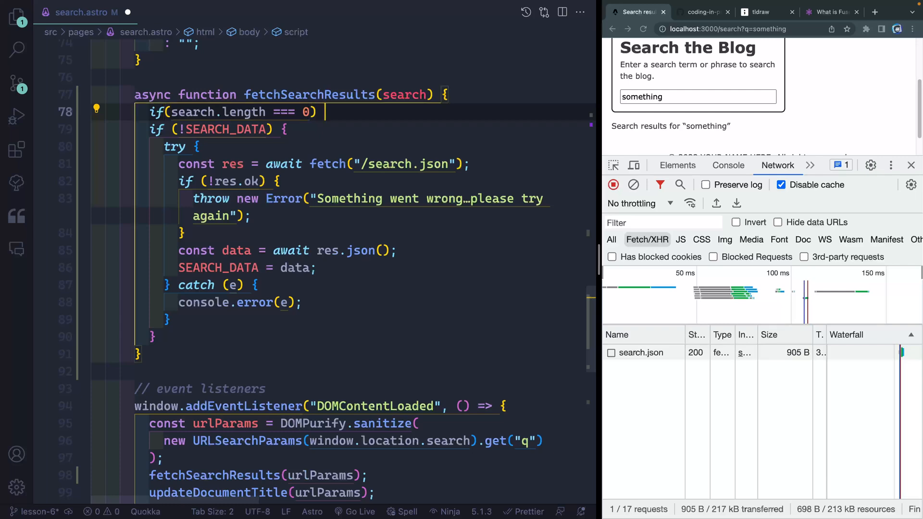
pyautogui.write('return;')
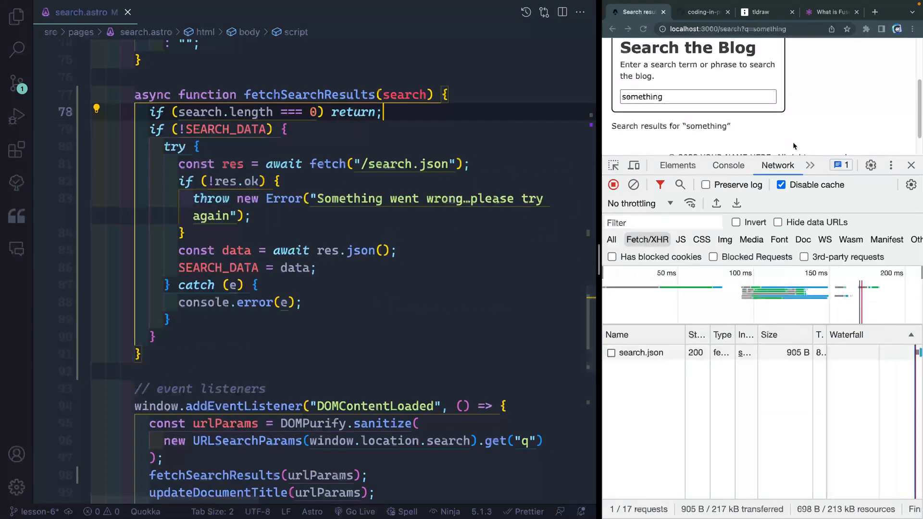
pyautogui.write('asd')
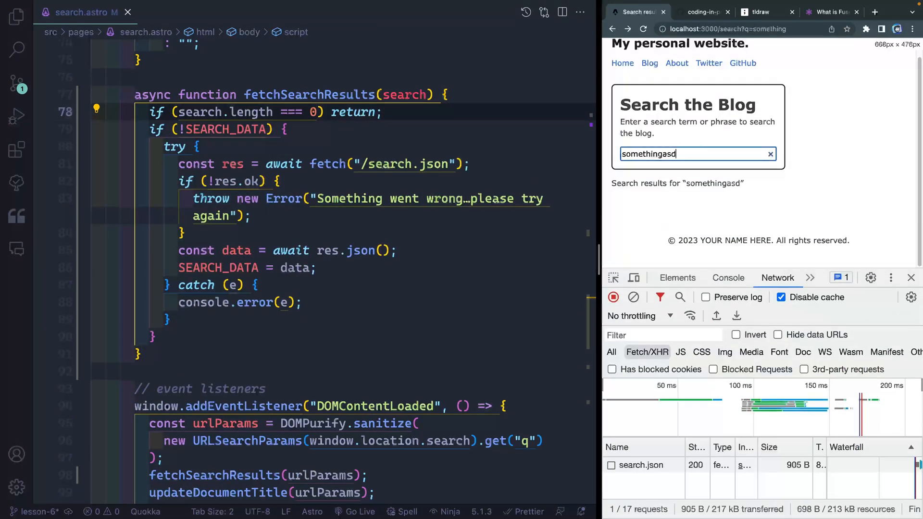
pyautogui.write('fadsd')
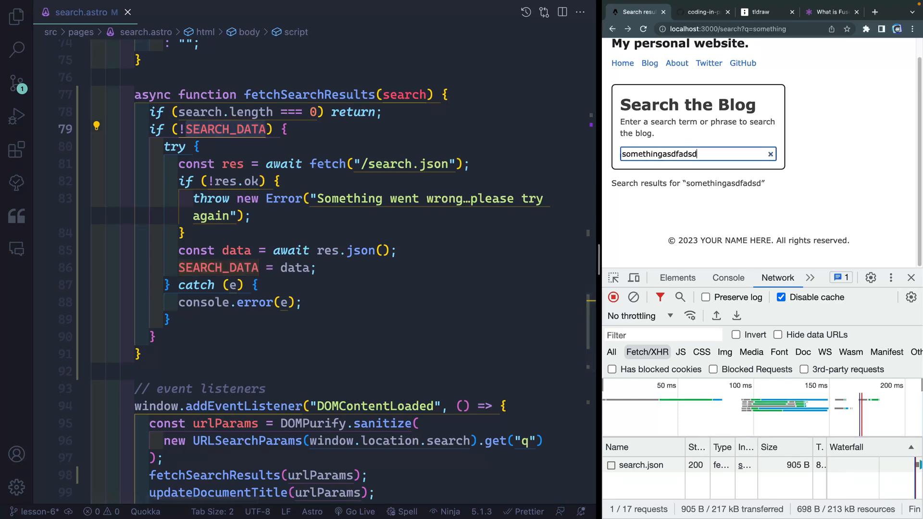
pyautogui.write('fadsf')
pyautogui.write('const SPINNER = `')
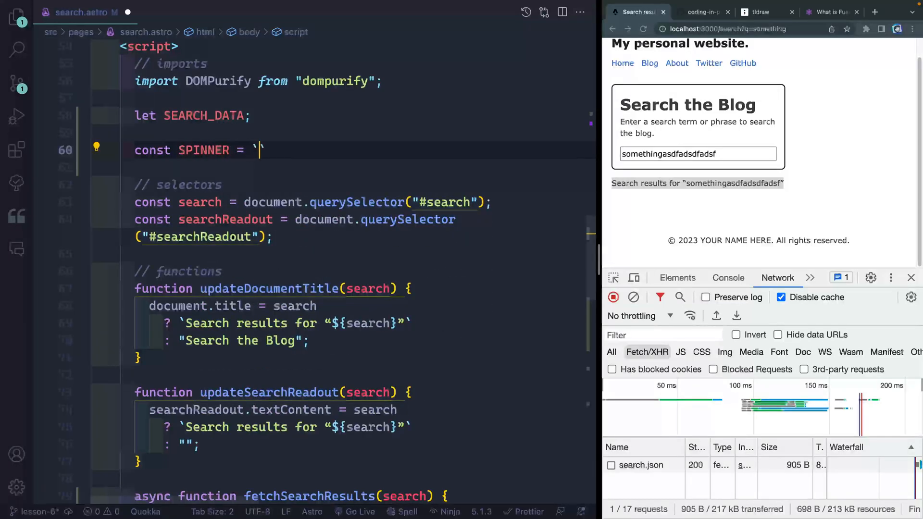
# Open a new browser tab next to the editor for finding a spinner icon
pyautogui.click(871, 11)
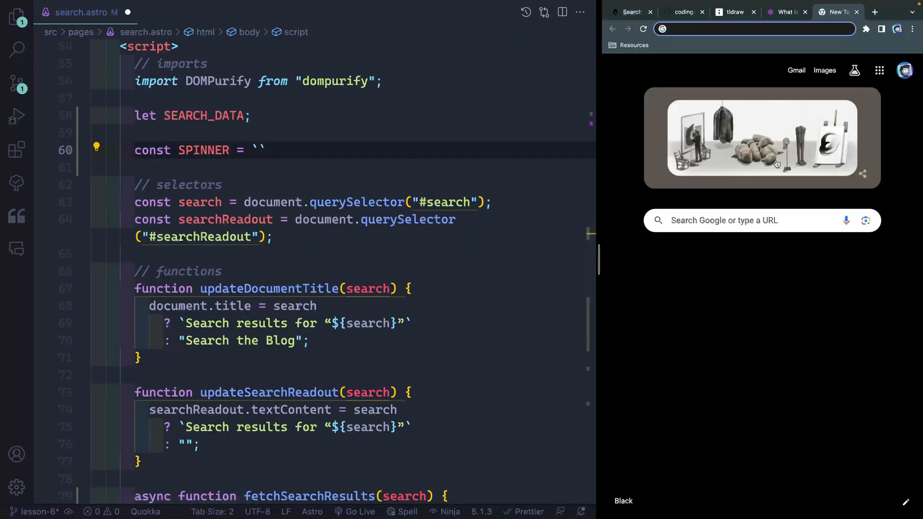
# Go to the Phosphor Icons site and start exploring its icon collection
pyautogui.write('phosphor icons')
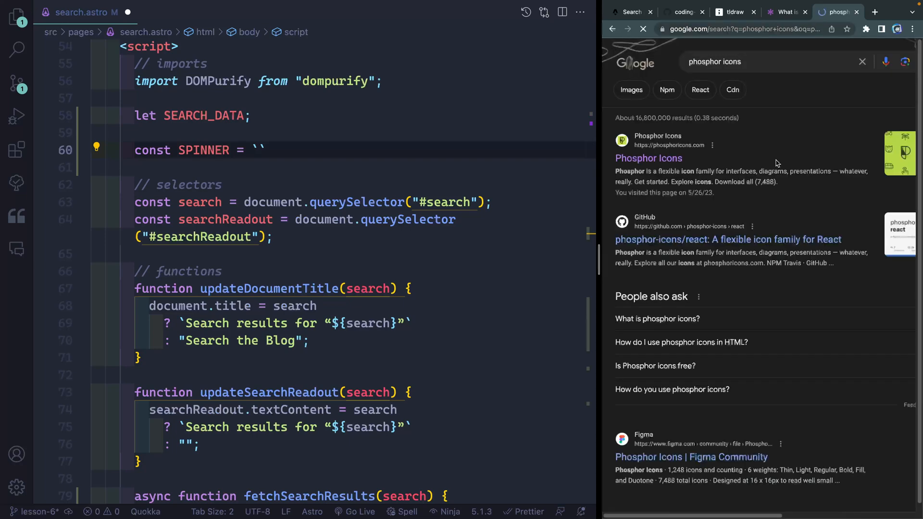
pyautogui.click(648, 157)
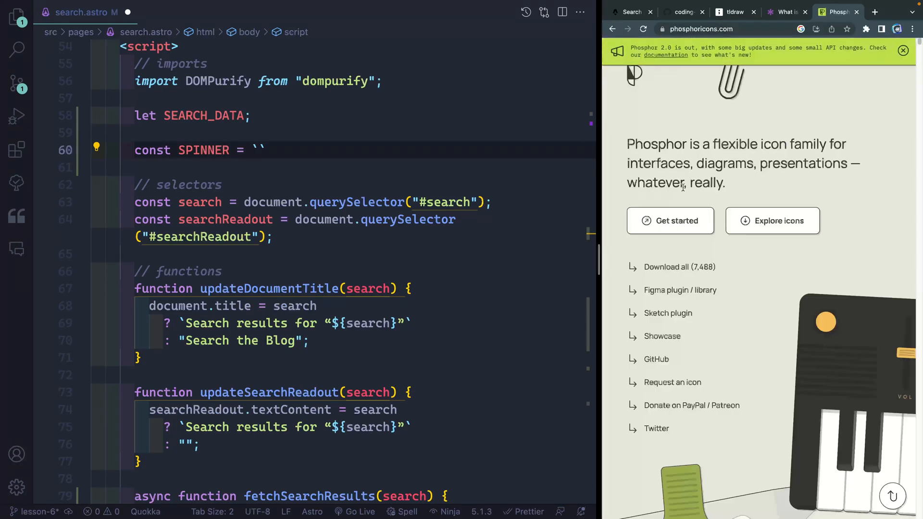
pyautogui.click(772, 221)
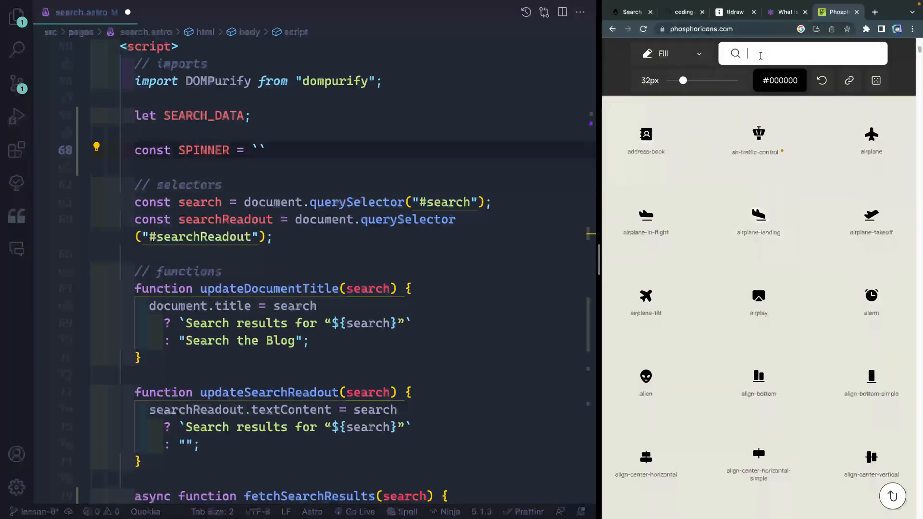
# Search for 'spinner', pick the circle-notch icon and copy its SVG markup
pyautogui.write('spinner')
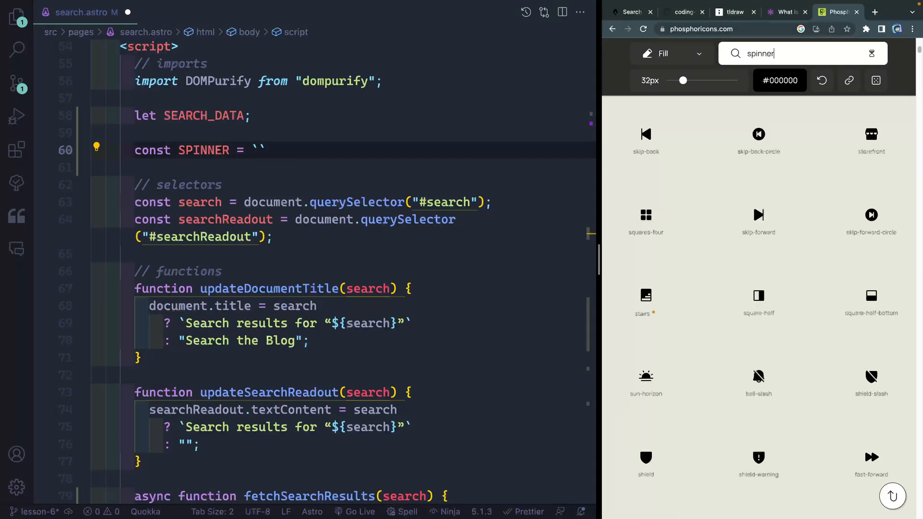
pyautogui.click(671, 54)
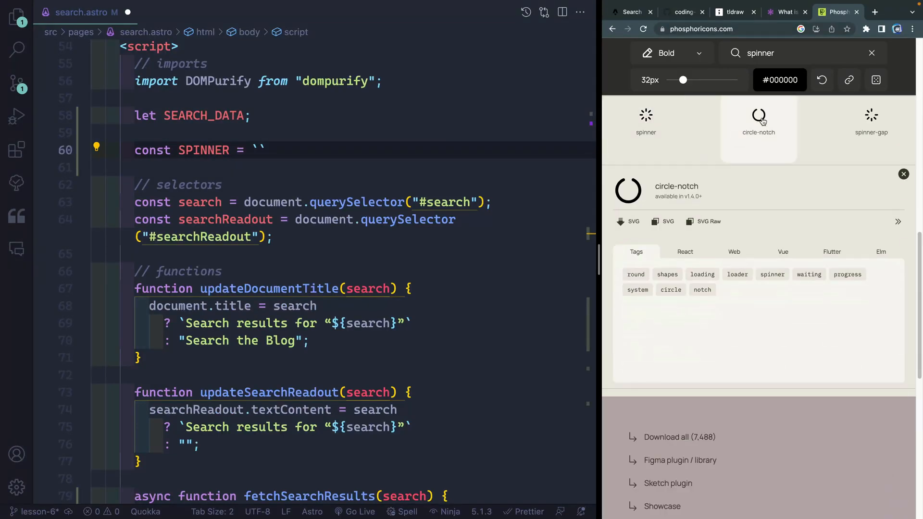
pyautogui.click(661, 221)
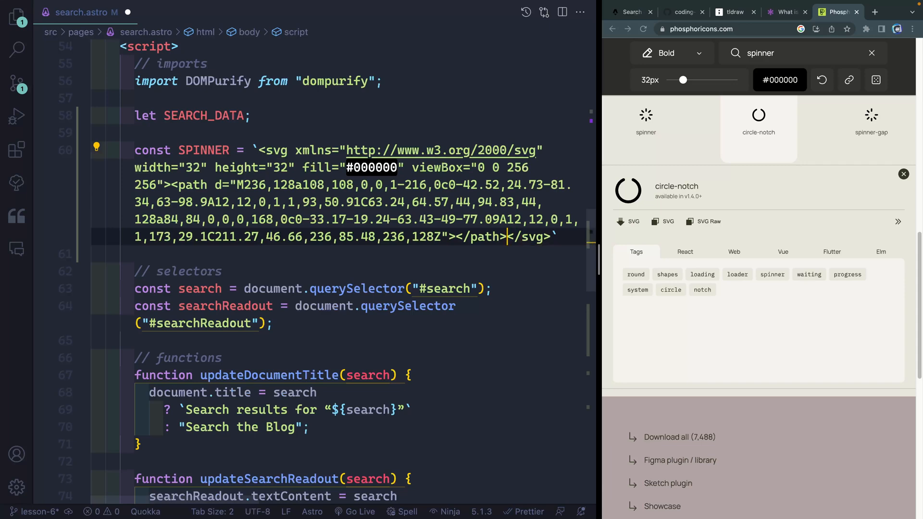
# Embed a <style> block in the SPINNER SVG targeting #spinner
pyautogui.write('<style><<')
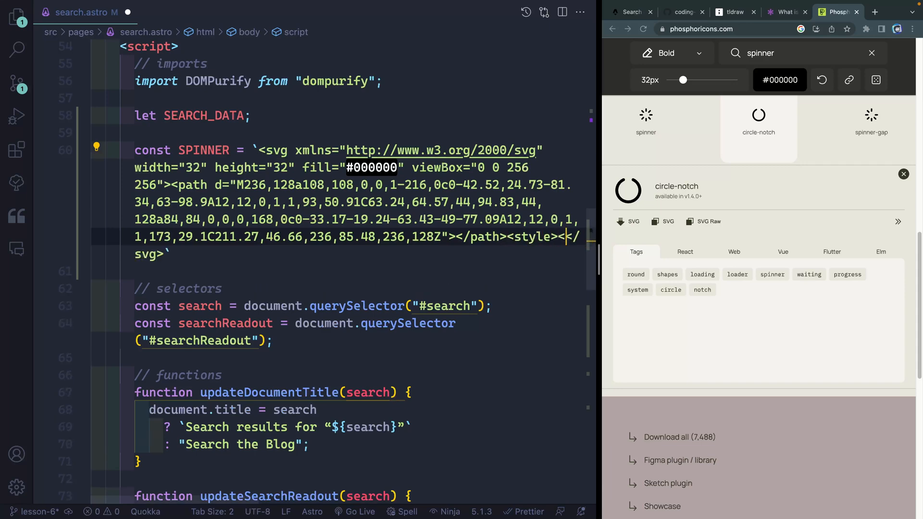
pyautogui.press('Enter')
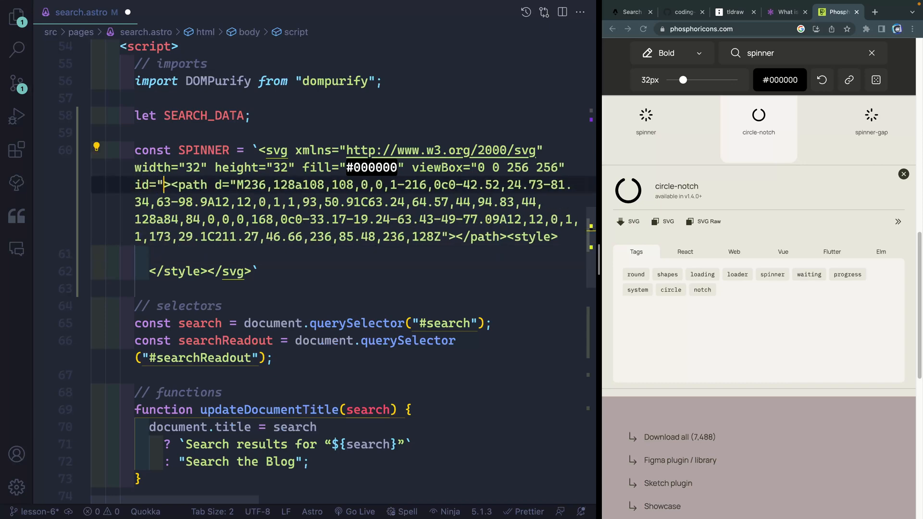
pyautogui.write('spinner')
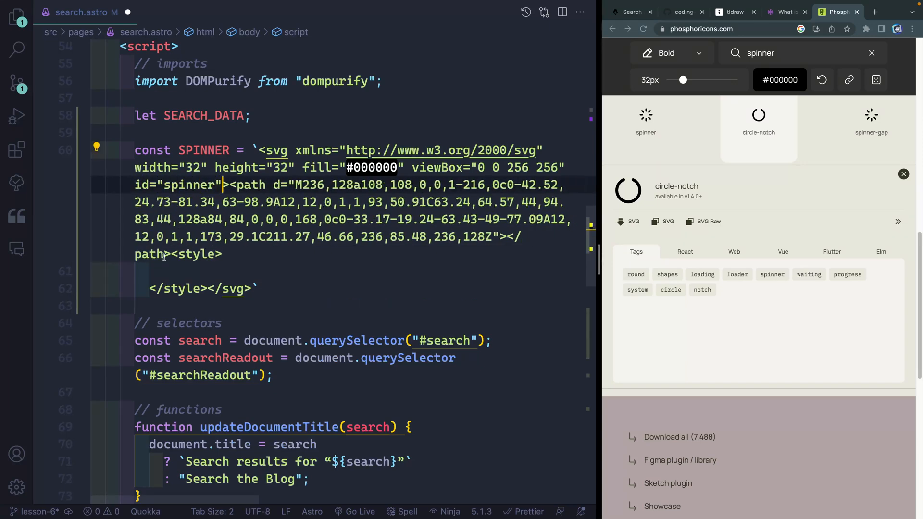
pyautogui.write('#spinner {')
pyautogui.write('animati')
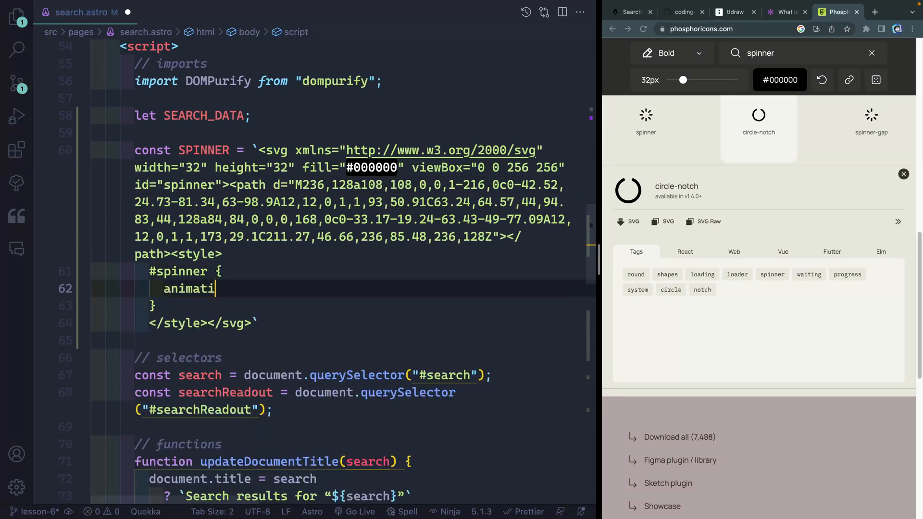
# Animate #spinner with 'spin 1s linear infinite' and a rotate(360deg) keyframe
pyautogui.write('on: spin 1')
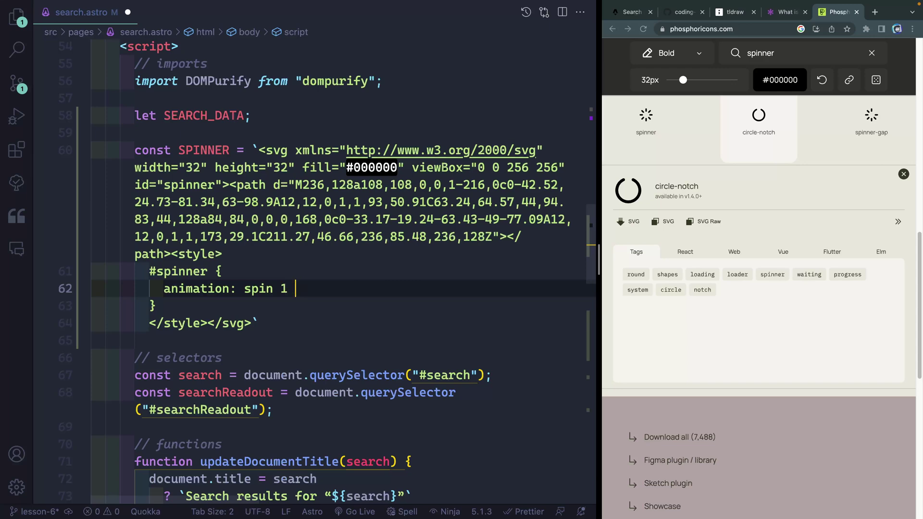
pyautogui.write('s linear infinite;')
pyautogui.write('@keyframes spin {')
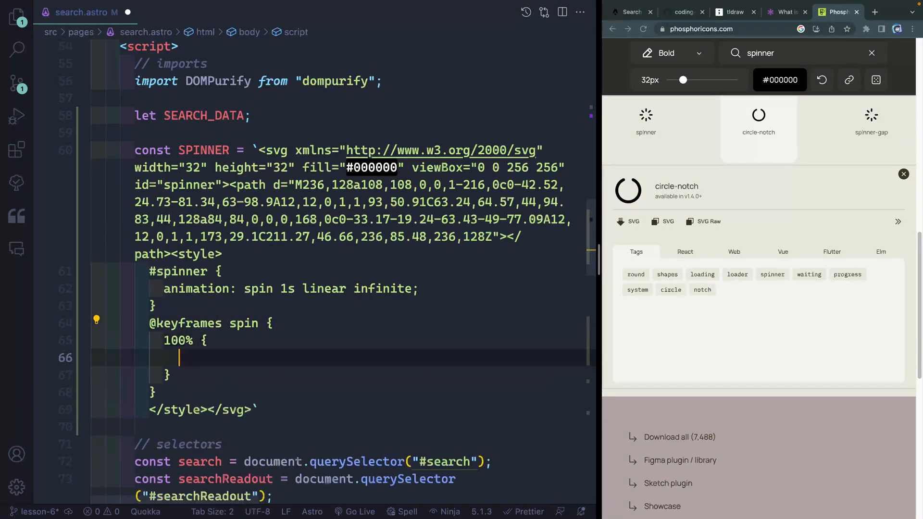
pyautogui.write('transfo')
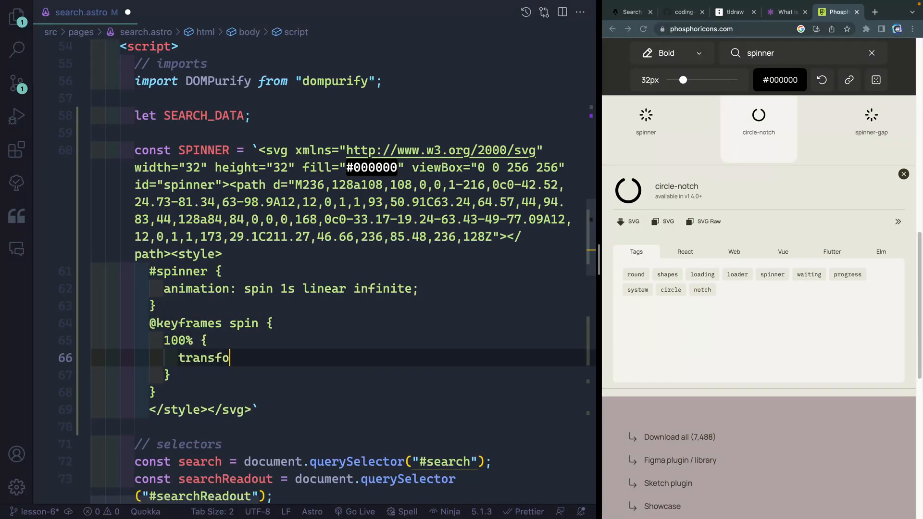
pyautogui.write('rm: rotate()')
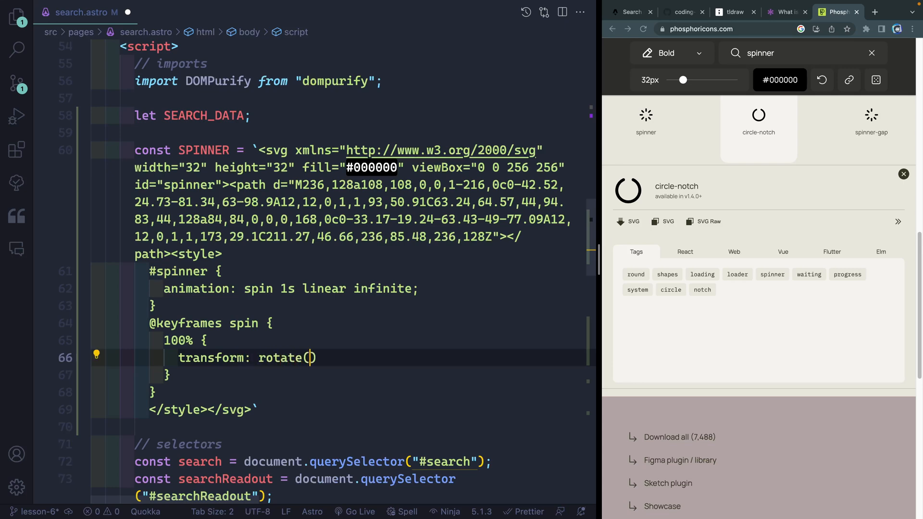
pyautogui.write('360deg);')
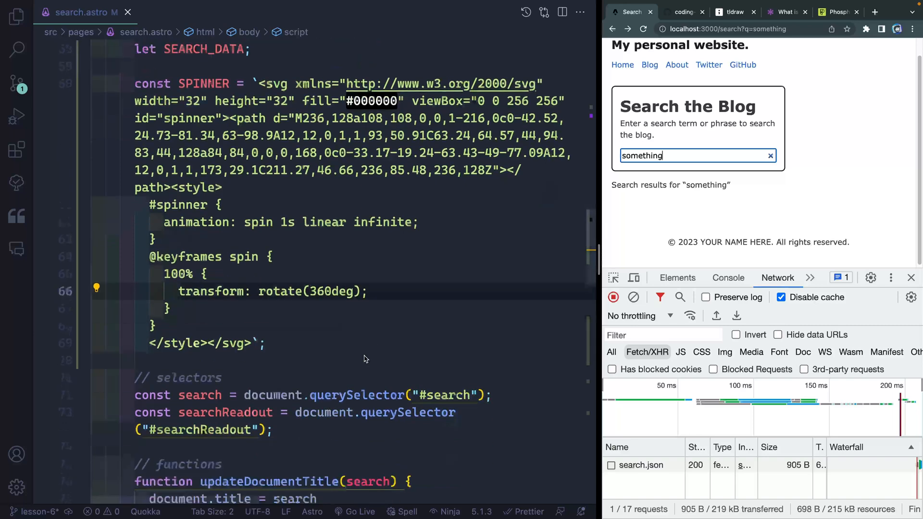
# Add an id attribute starting 'se' to the results <ul> and move to fetchSearchResults
pyautogui.scroll(-3)
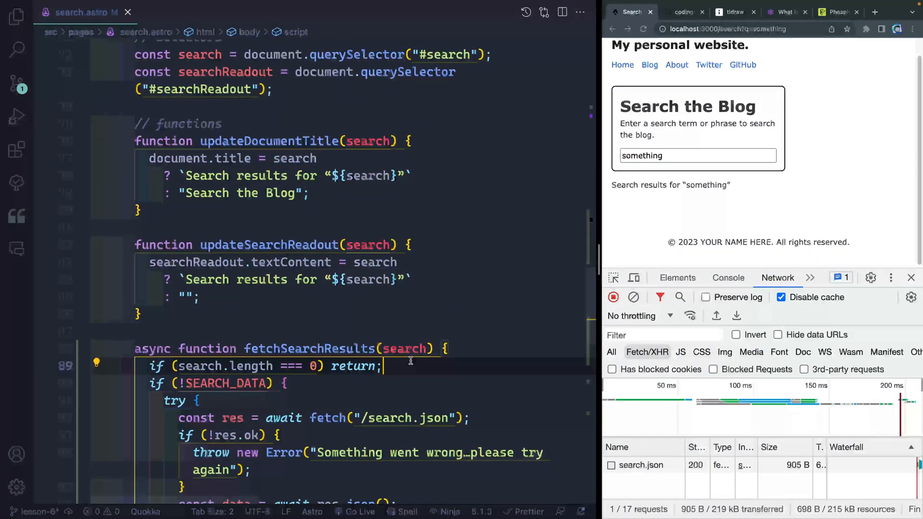
pyautogui.press('Enter')
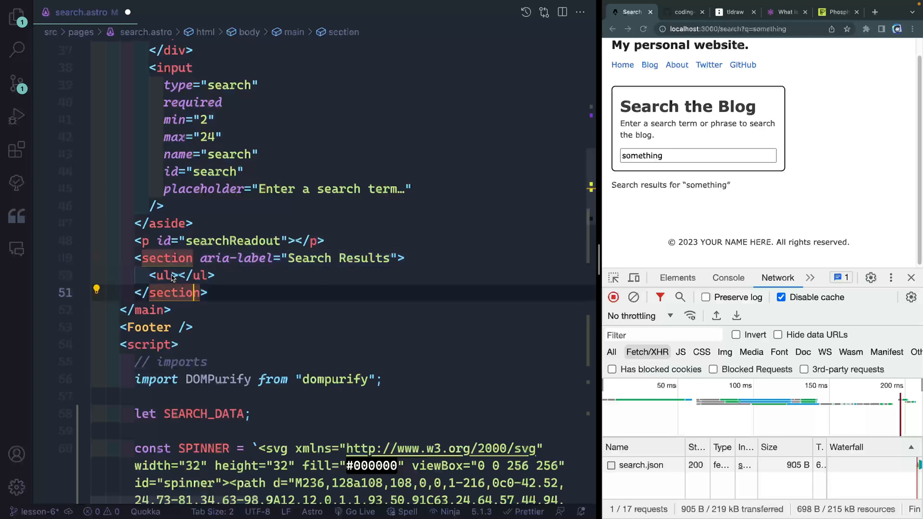
pyautogui.write('id="s')
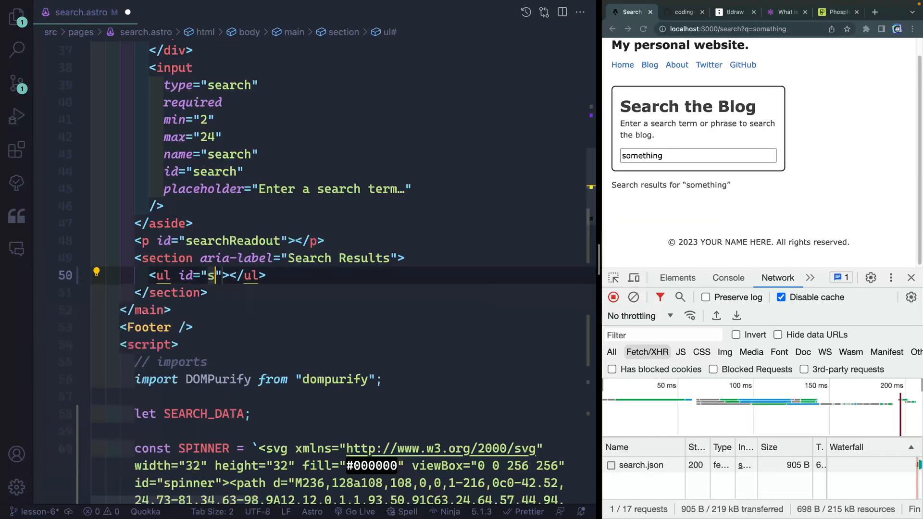
pyautogui.write('e')
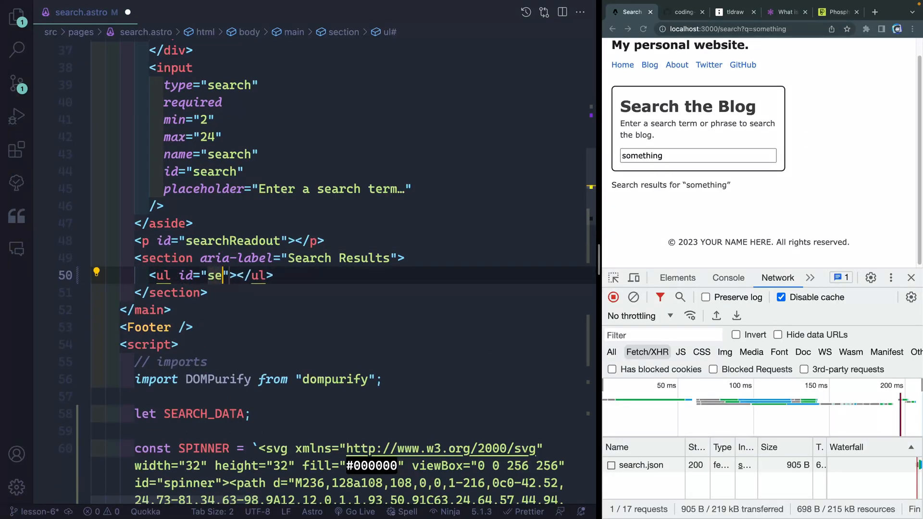
pyautogui.scroll(-3)
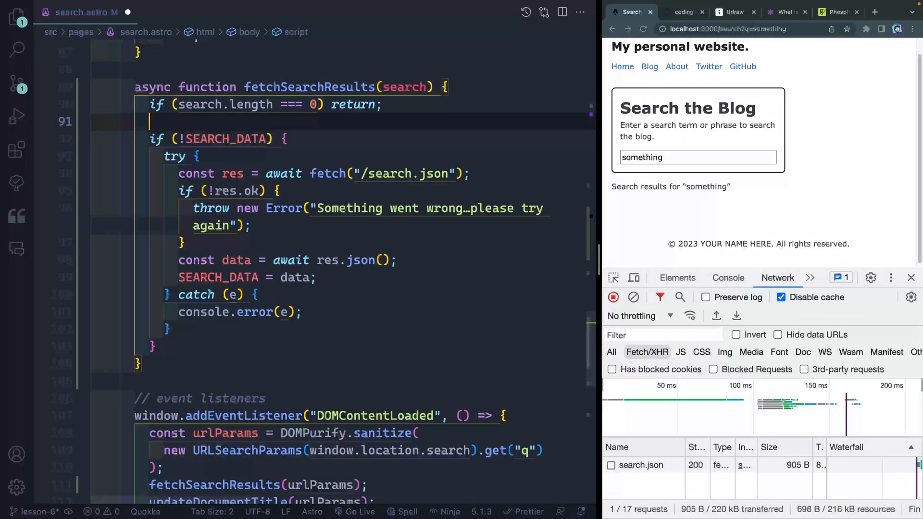
# Set searchResults.innerHTML = SPINNER, check the spinner, and go to the Fuse.js docs
pyautogui.write('searchResults.inner')
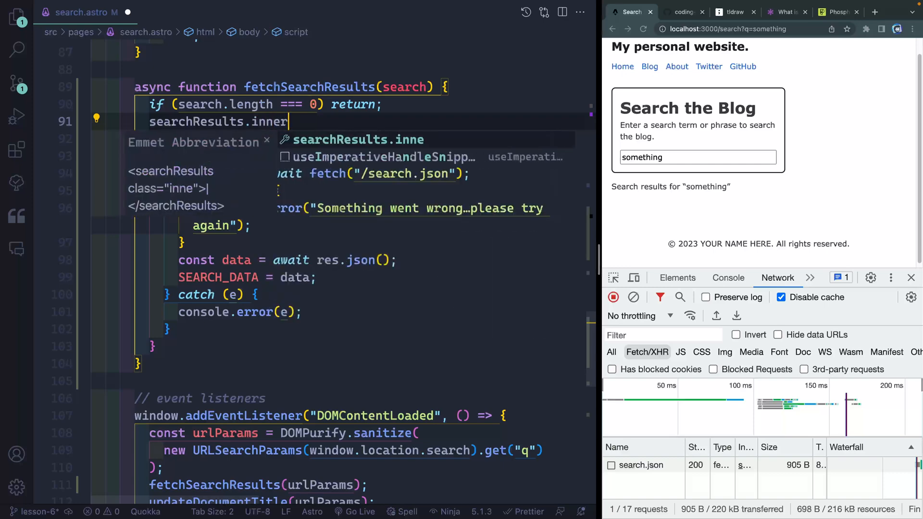
pyautogui.write('HTML = SPINN')
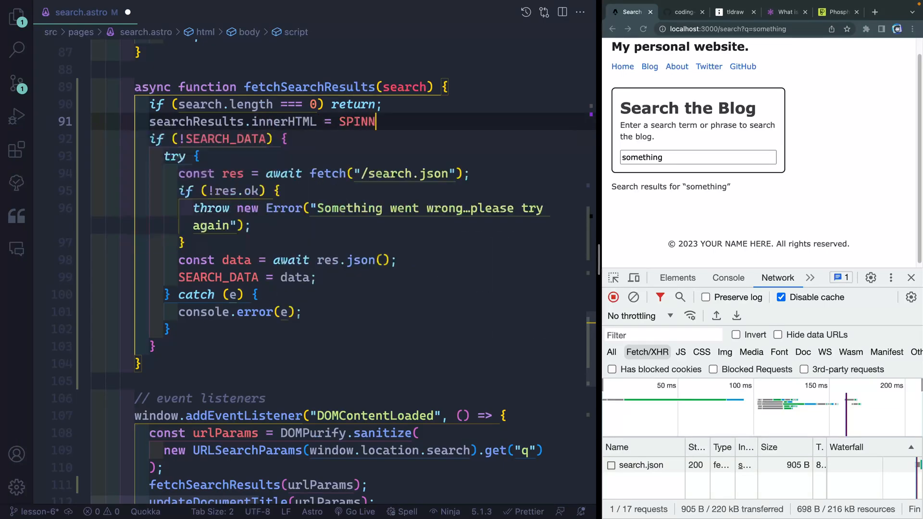
pyautogui.write('ER;')
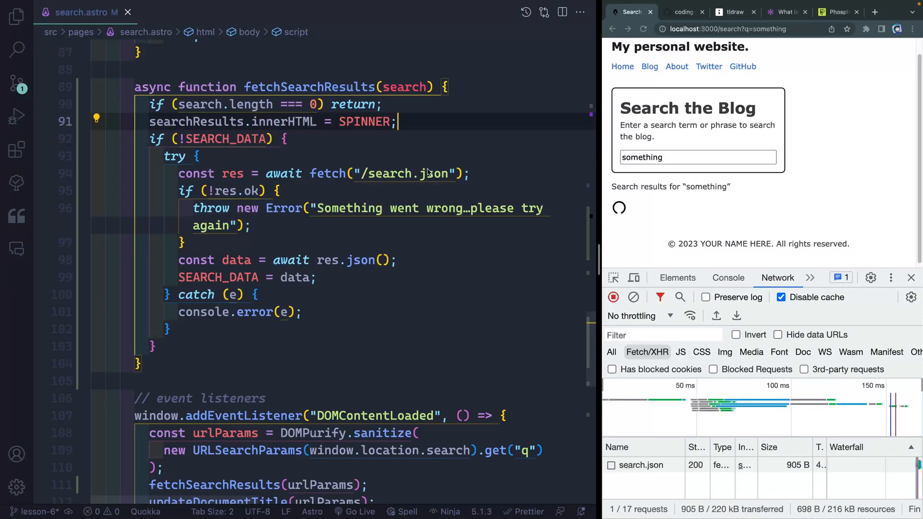
pyautogui.click(698, 158)
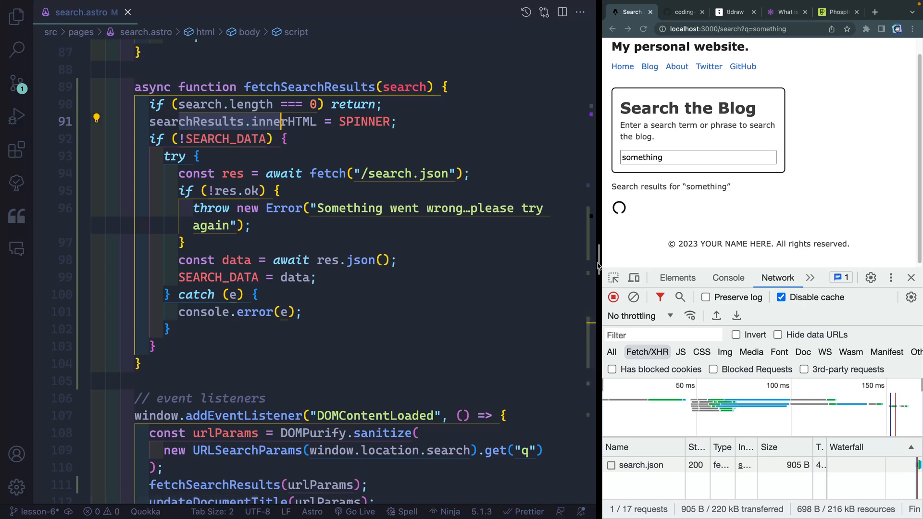
pyautogui.click(785, 12)
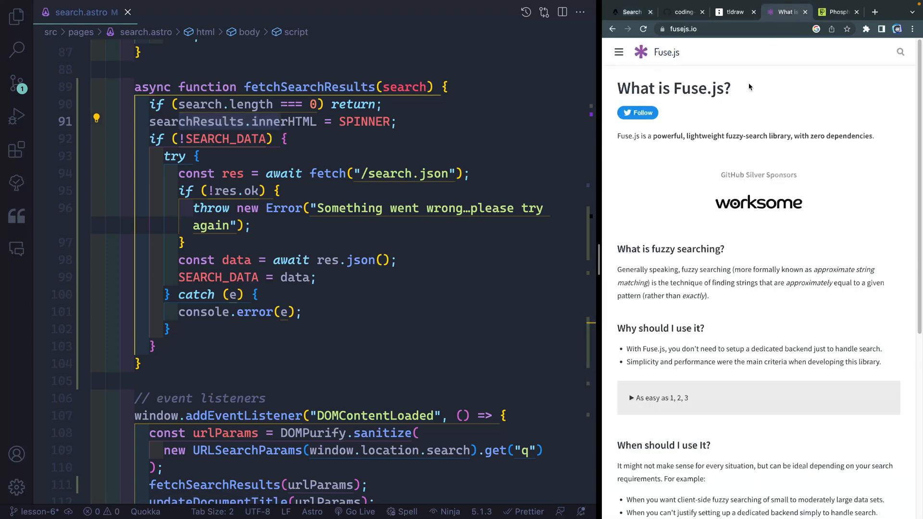
pyautogui.moveTo(657, 319)
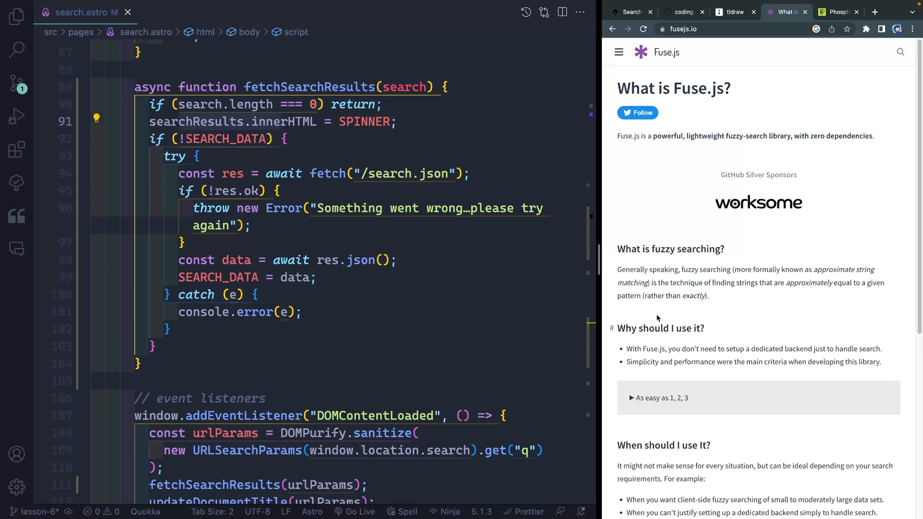